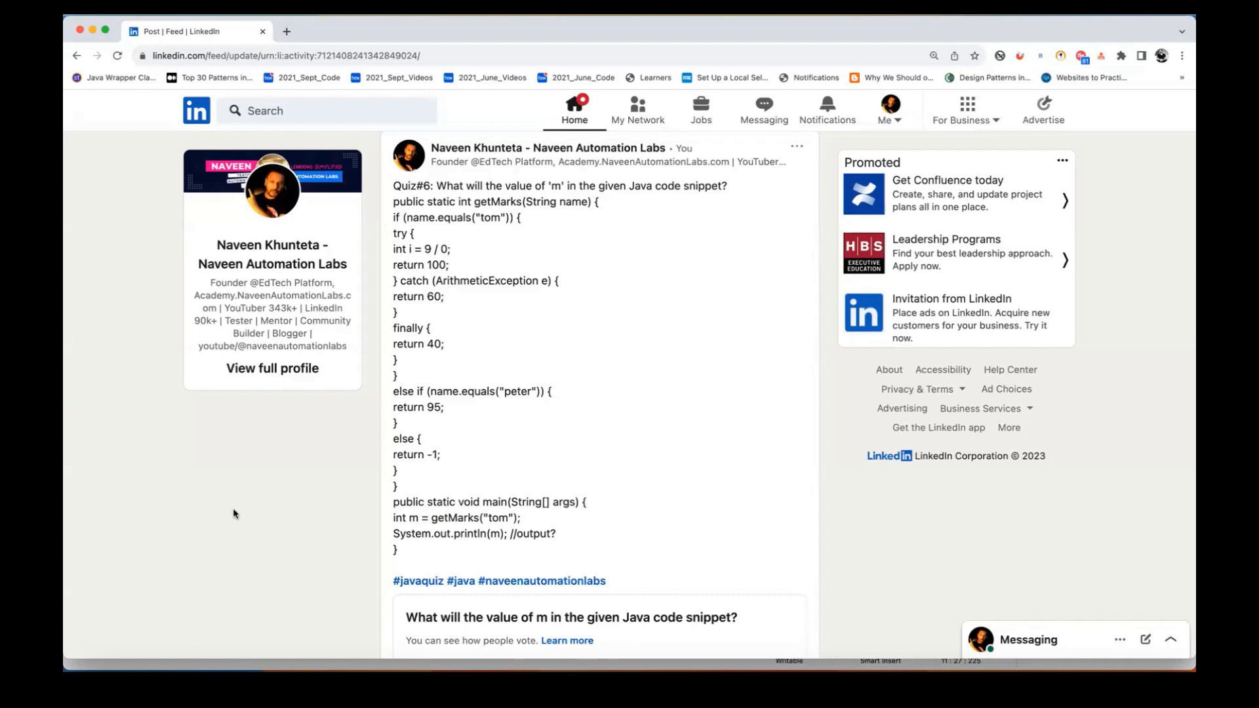
Scroll the quiz code and review the tom branch of getMarks
scroll("down", 3)
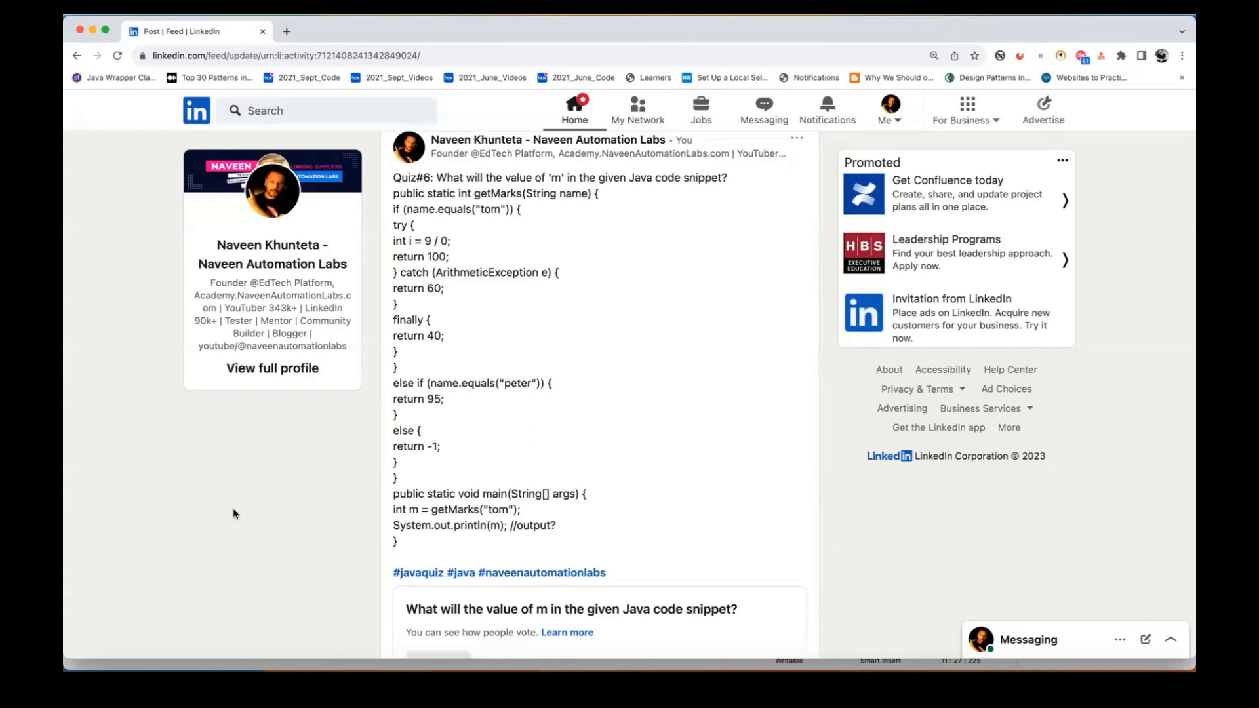
mouse_move(575, 195)
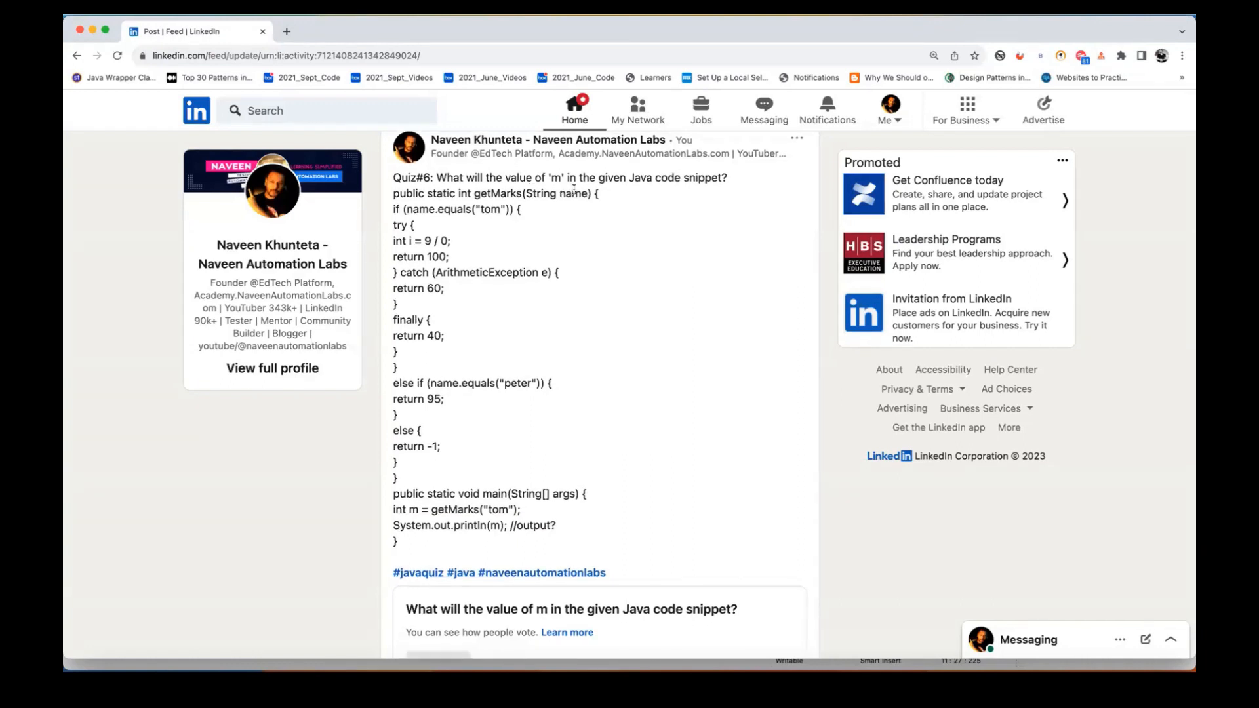
mouse_move(701, 190)
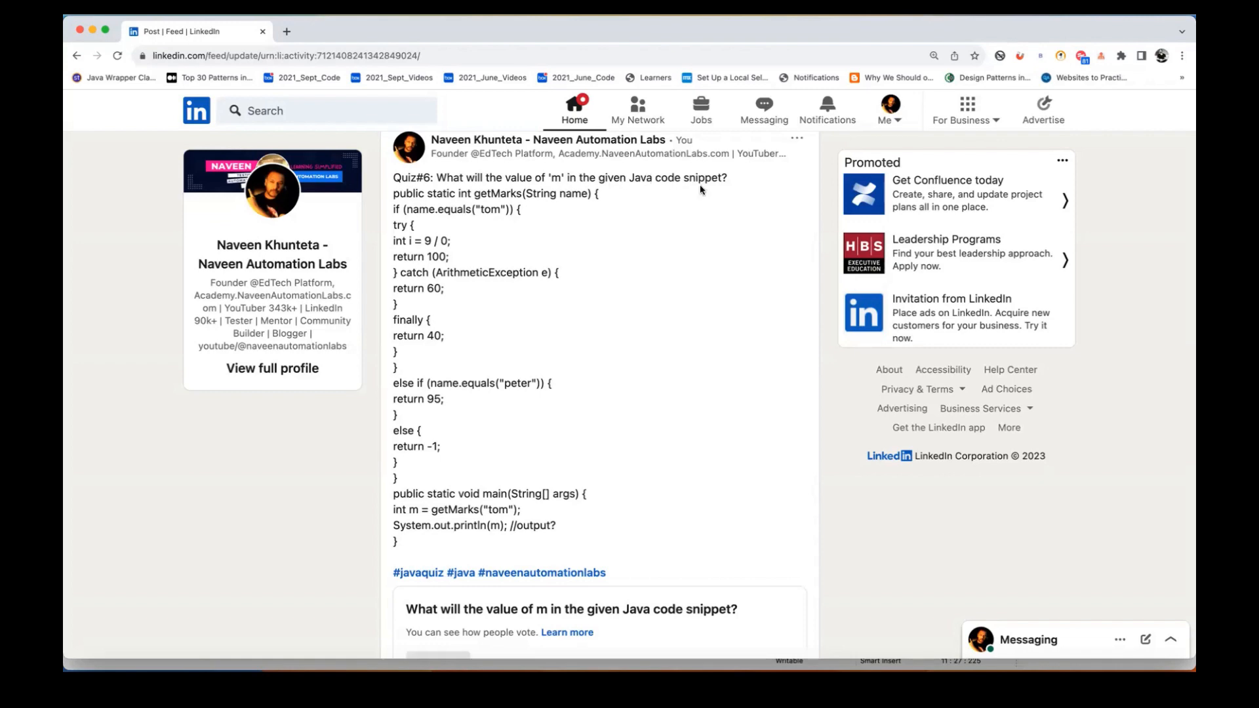
mouse_move(759, 669)
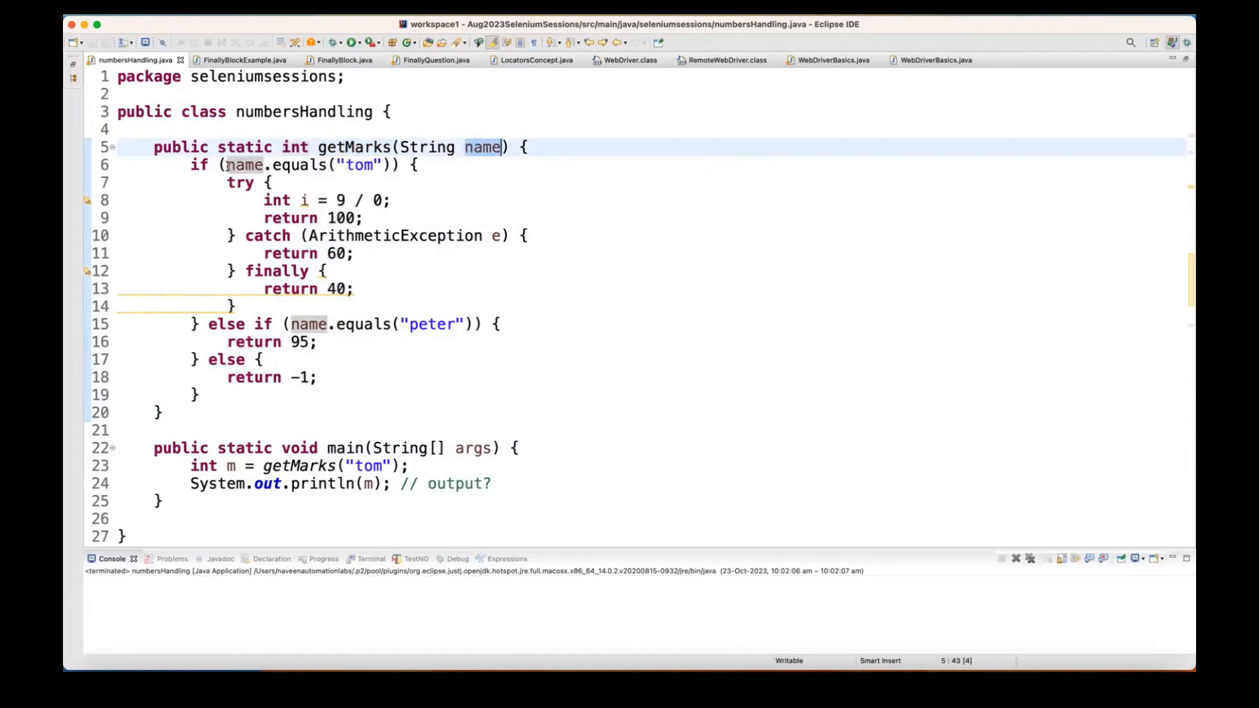
left_click_drag(416, 165, 193, 323)
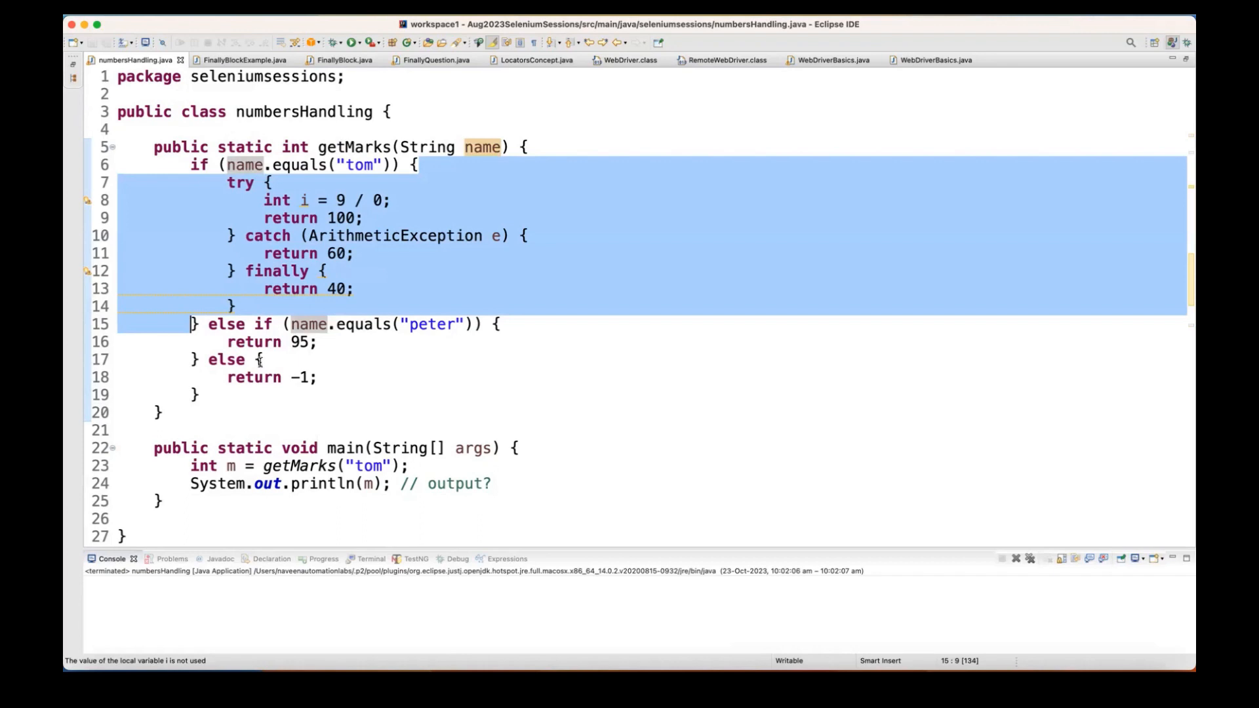
left_click(346, 378)
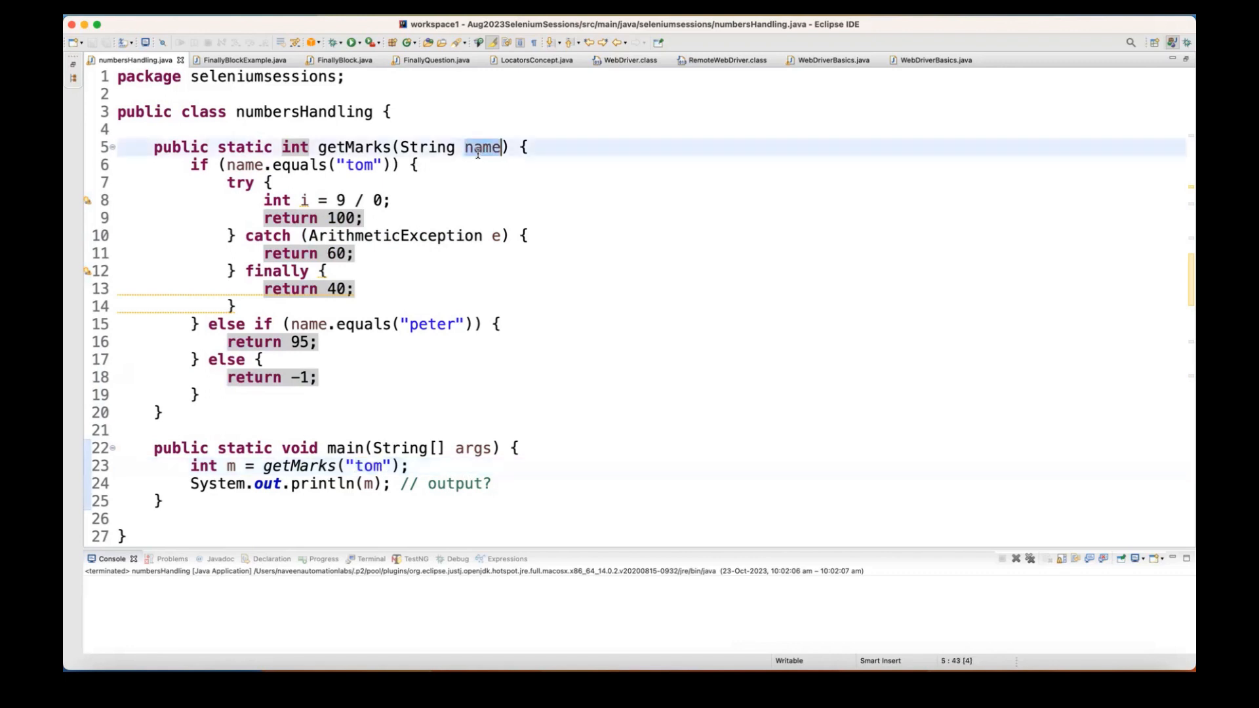
mouse_move(480, 152)
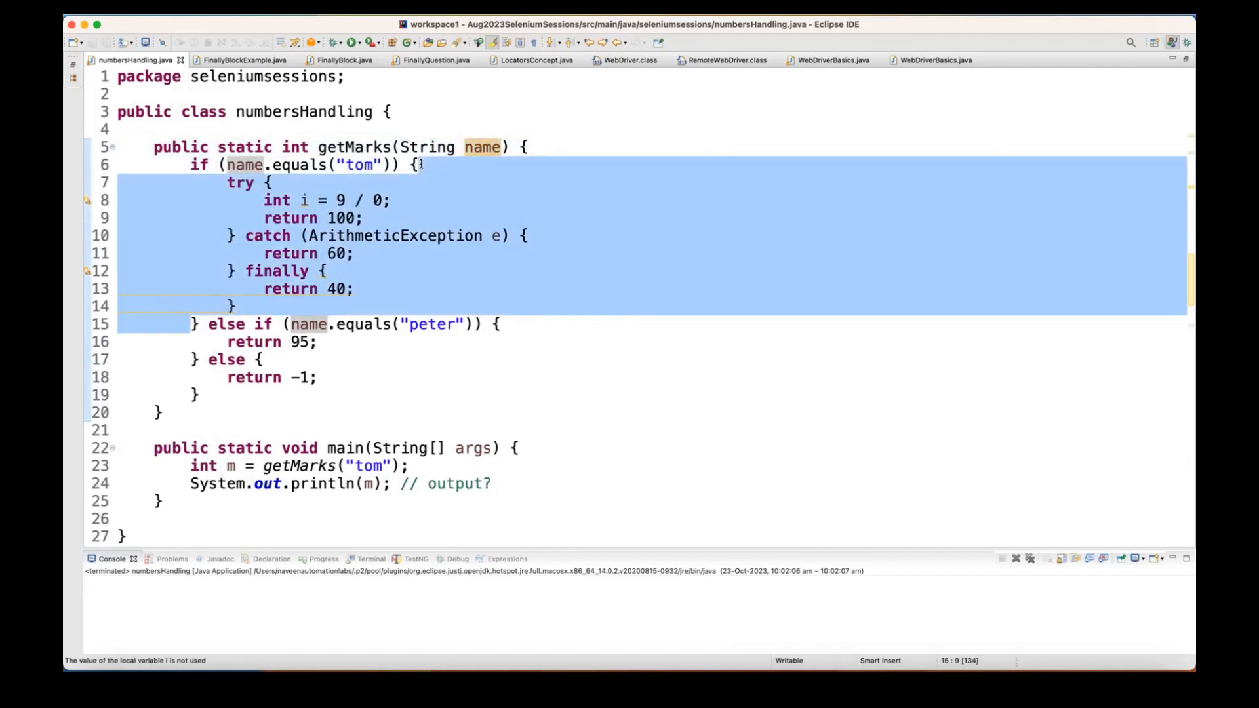
mouse_move(207, 324)
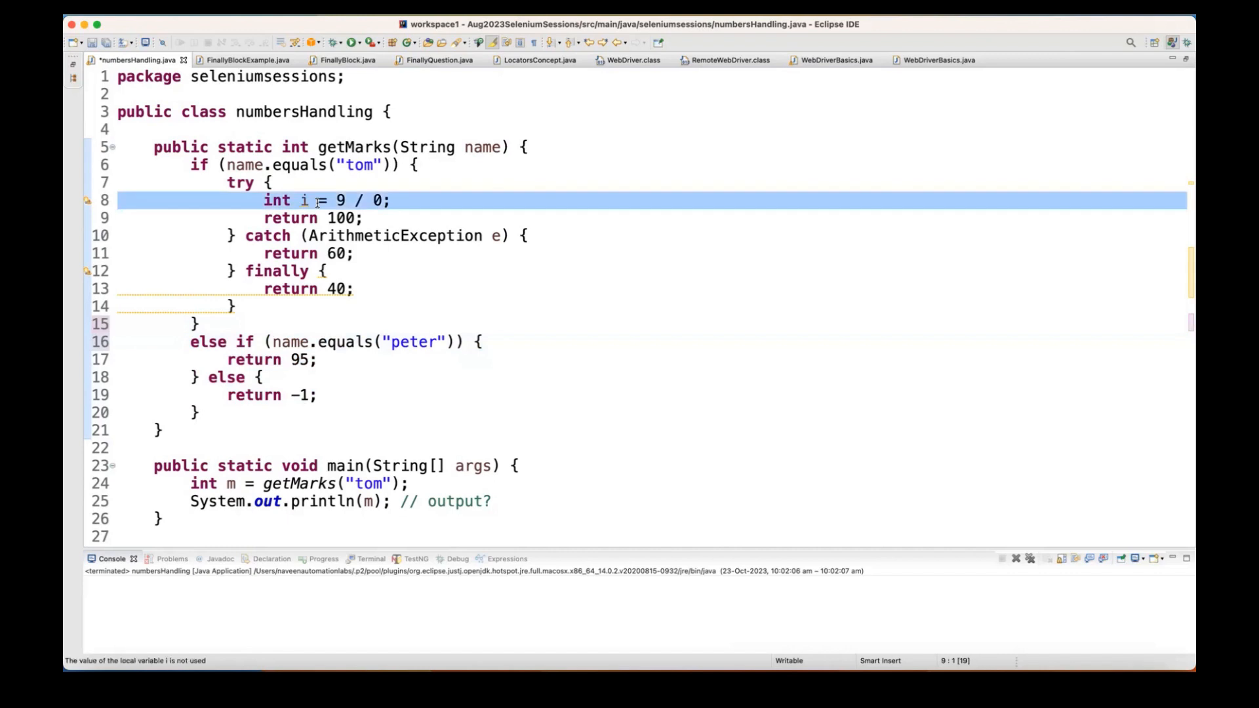
Append //AE to the int i = 9 / 0; line and save numbersHandling.java
left_click(403, 200)
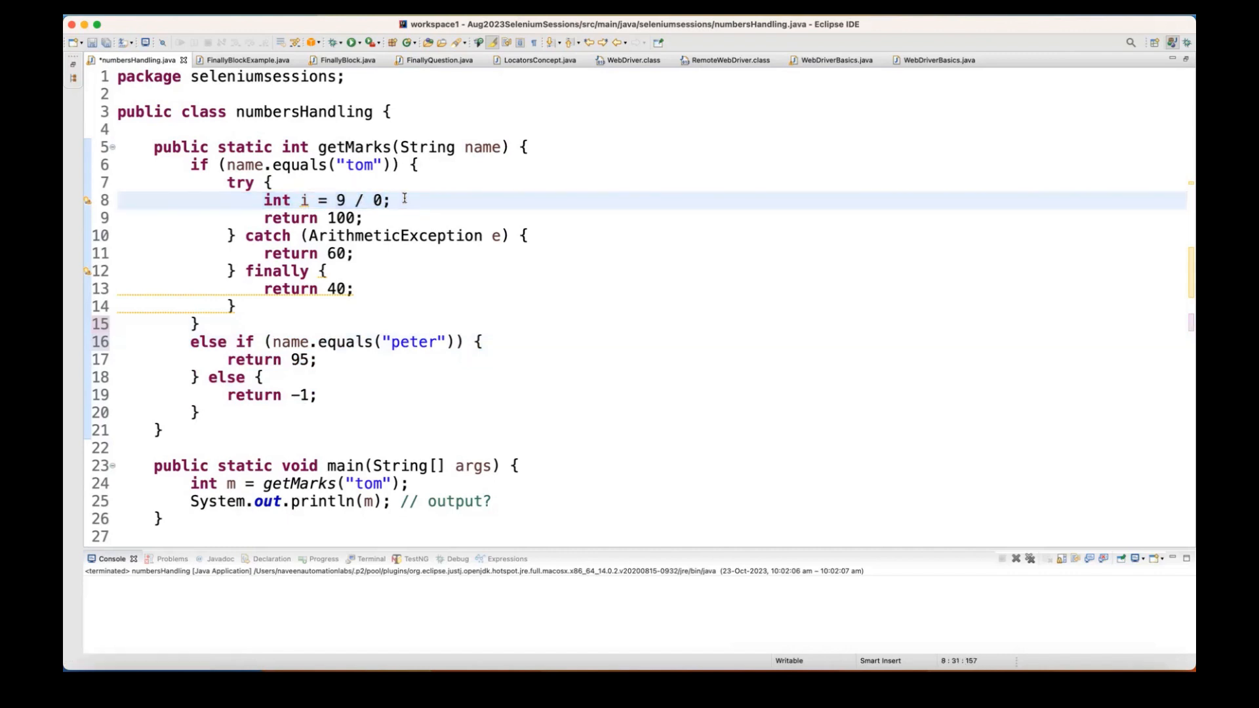
type("//AE")
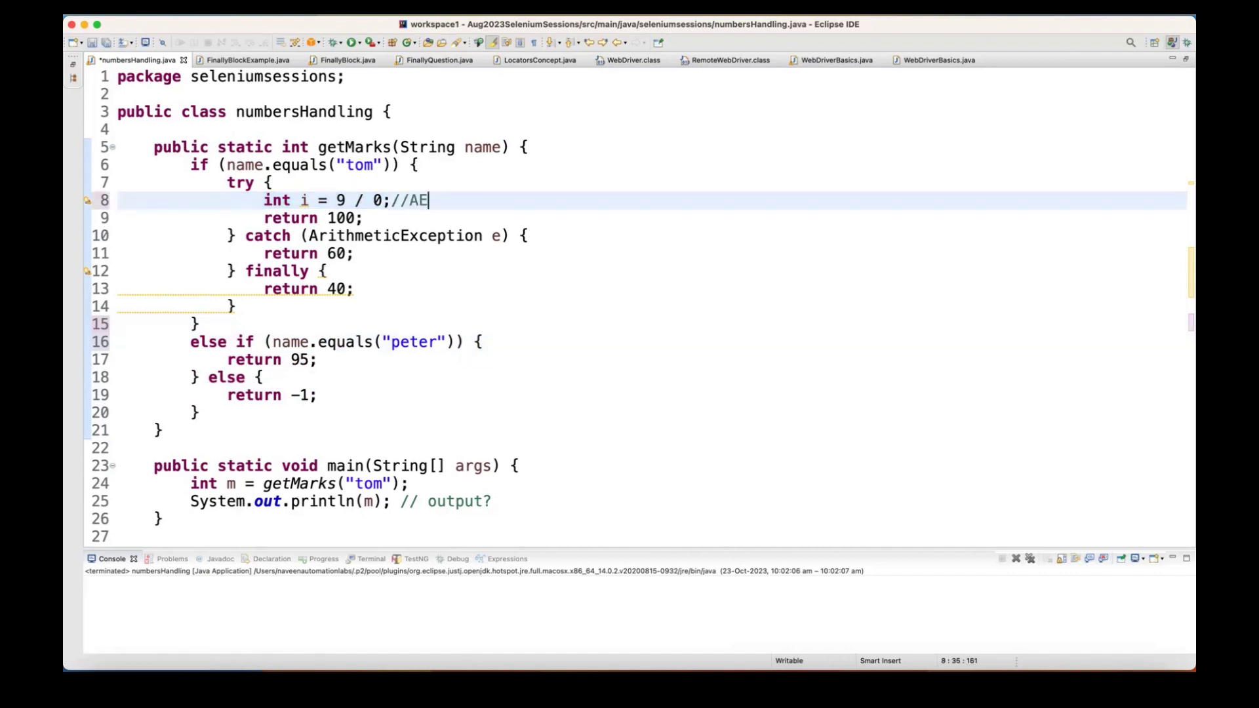
key("Cmd+s")
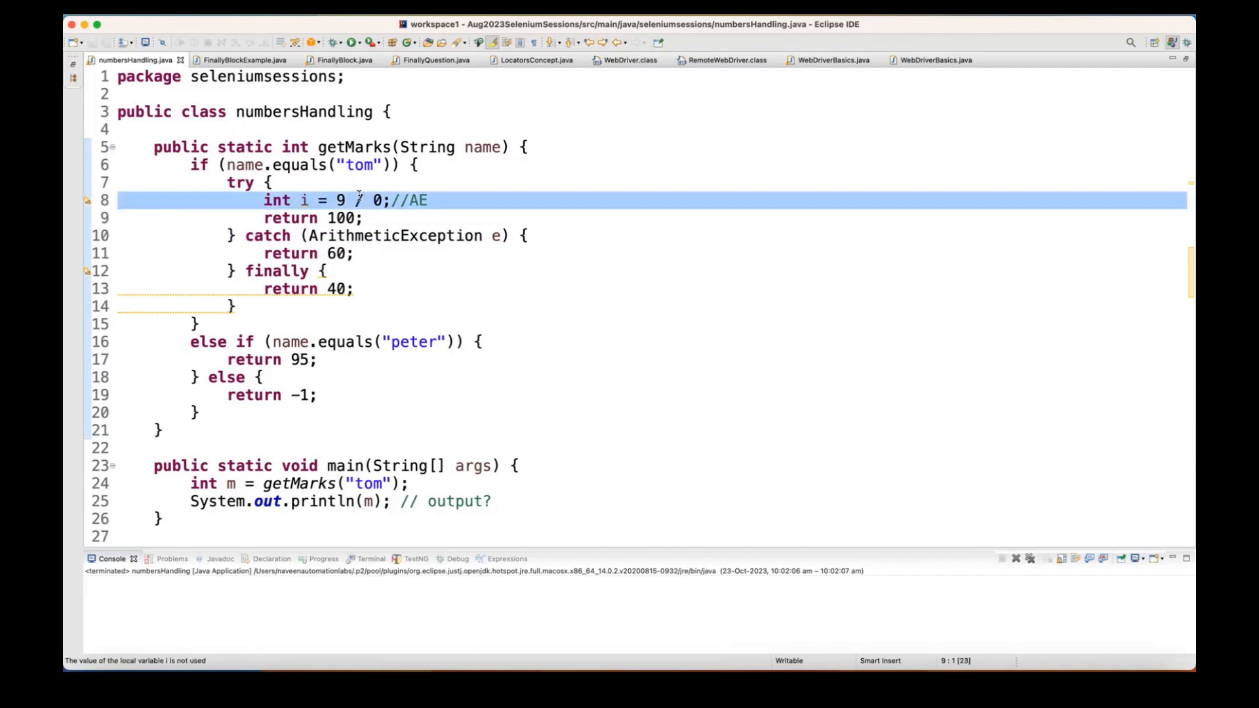
Inspect the ArithmeticException type and the finally block's return 40, then return to LinkedIn
double_click(395, 236)
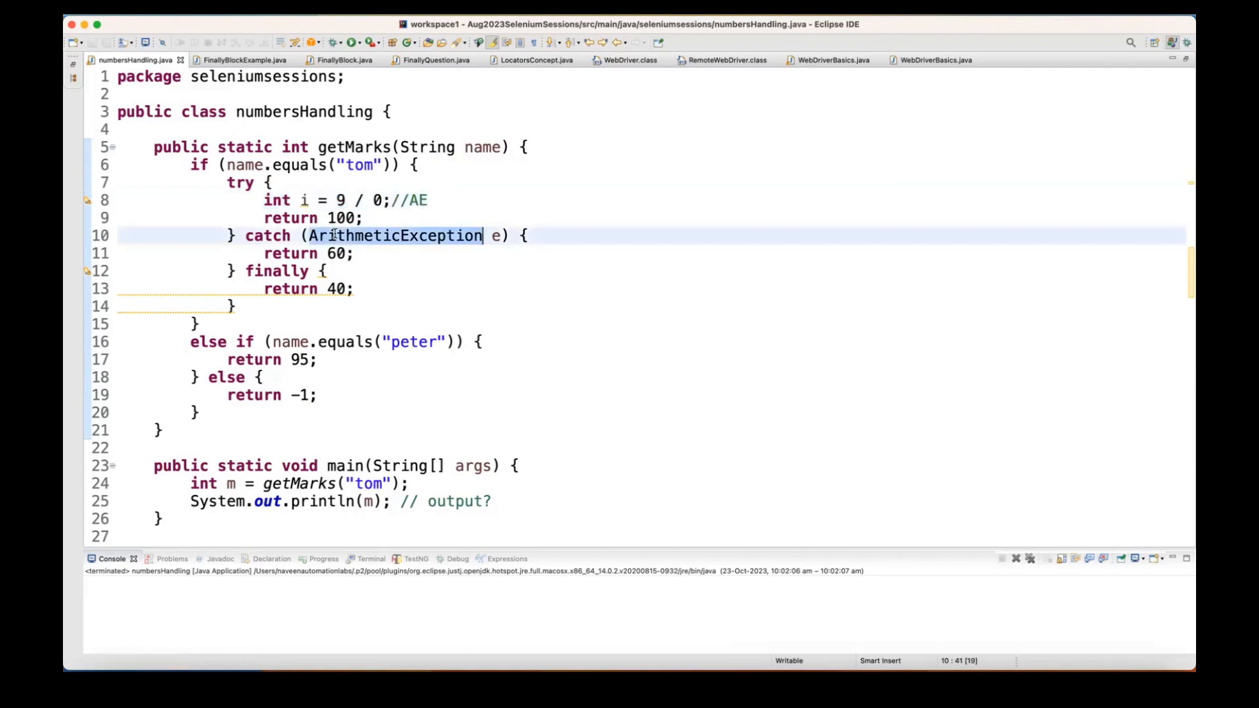
mouse_move(390, 236)
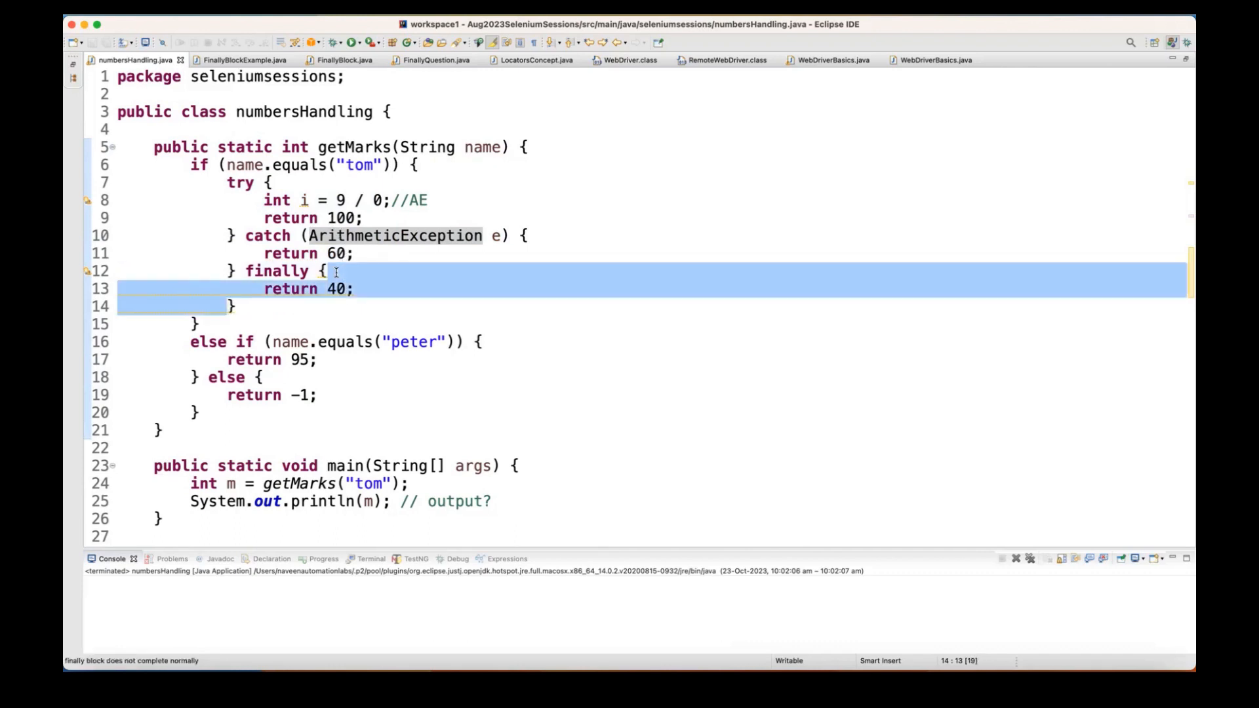
left_click(352, 288)
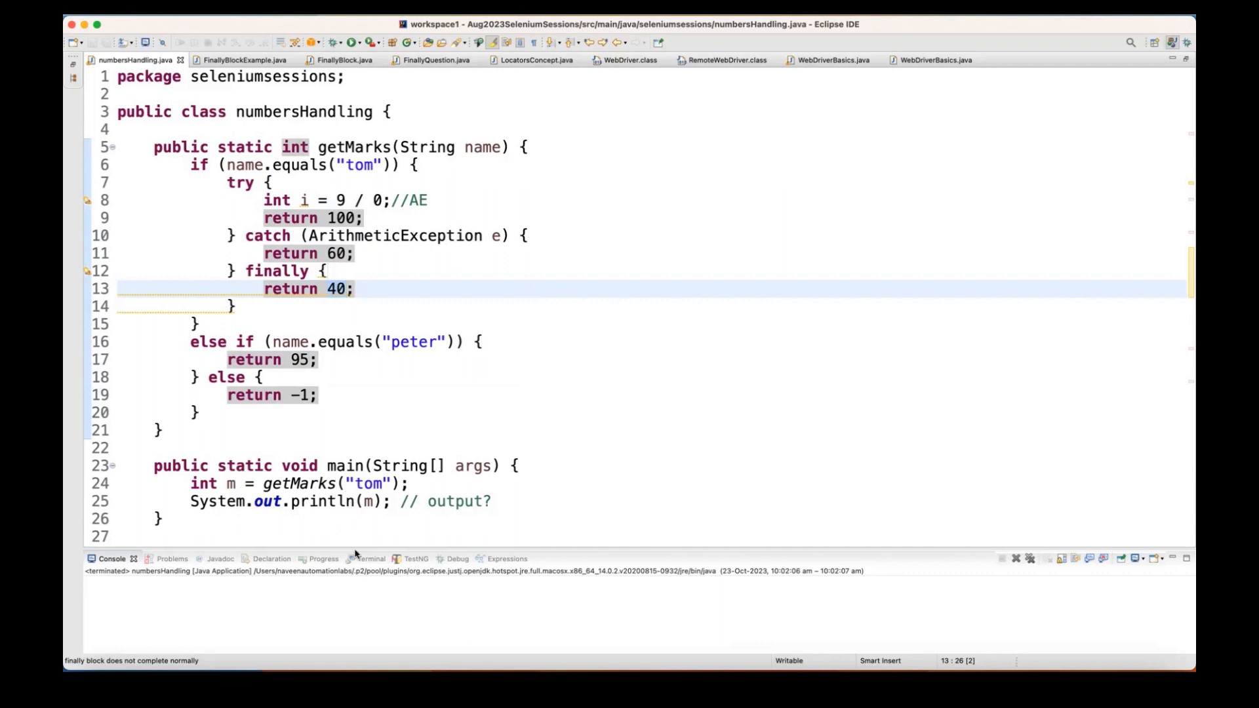
left_click(566, 452)
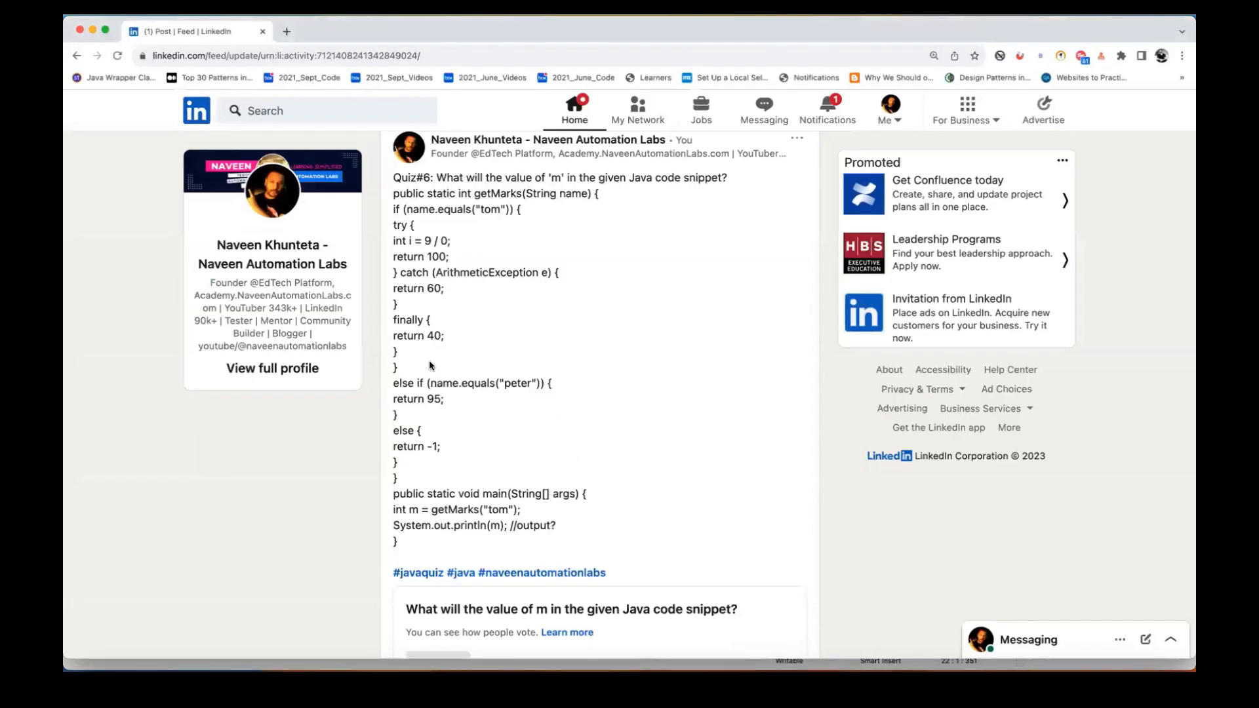
Scroll the LinkedIn post to the poll results: 40 leads at 57% of 1,170 votes
scroll("down", 3)
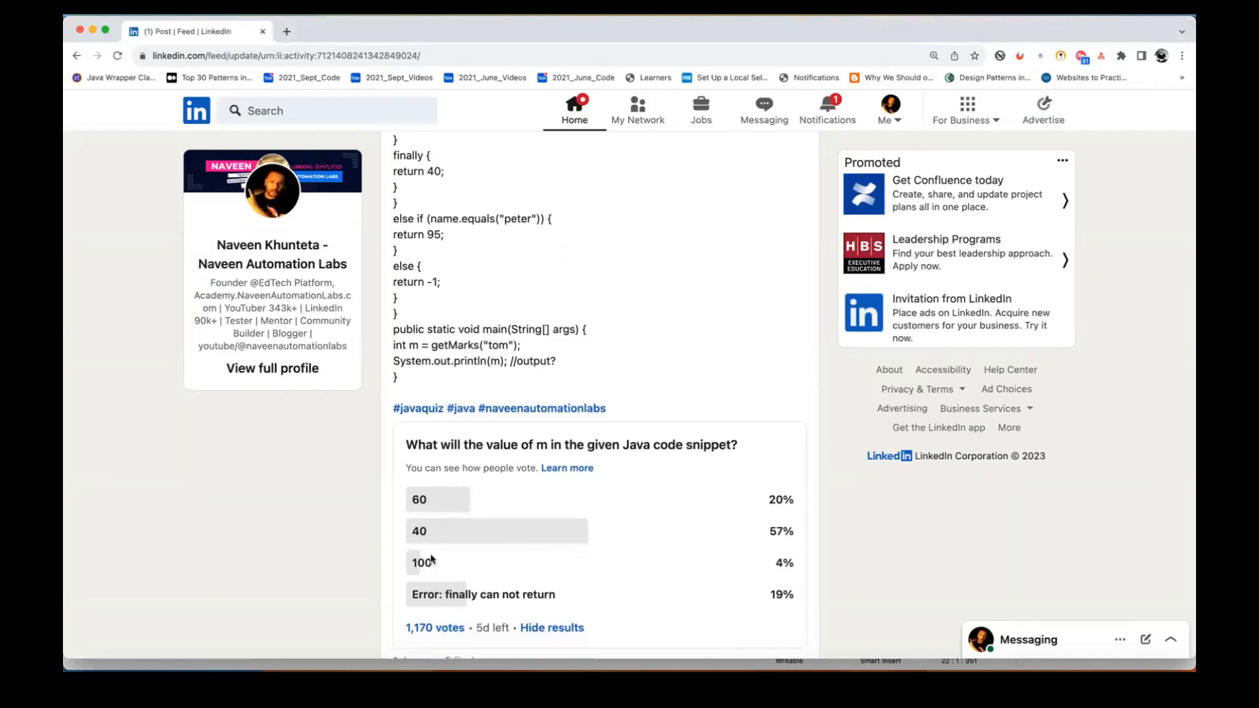
mouse_move(467, 542)
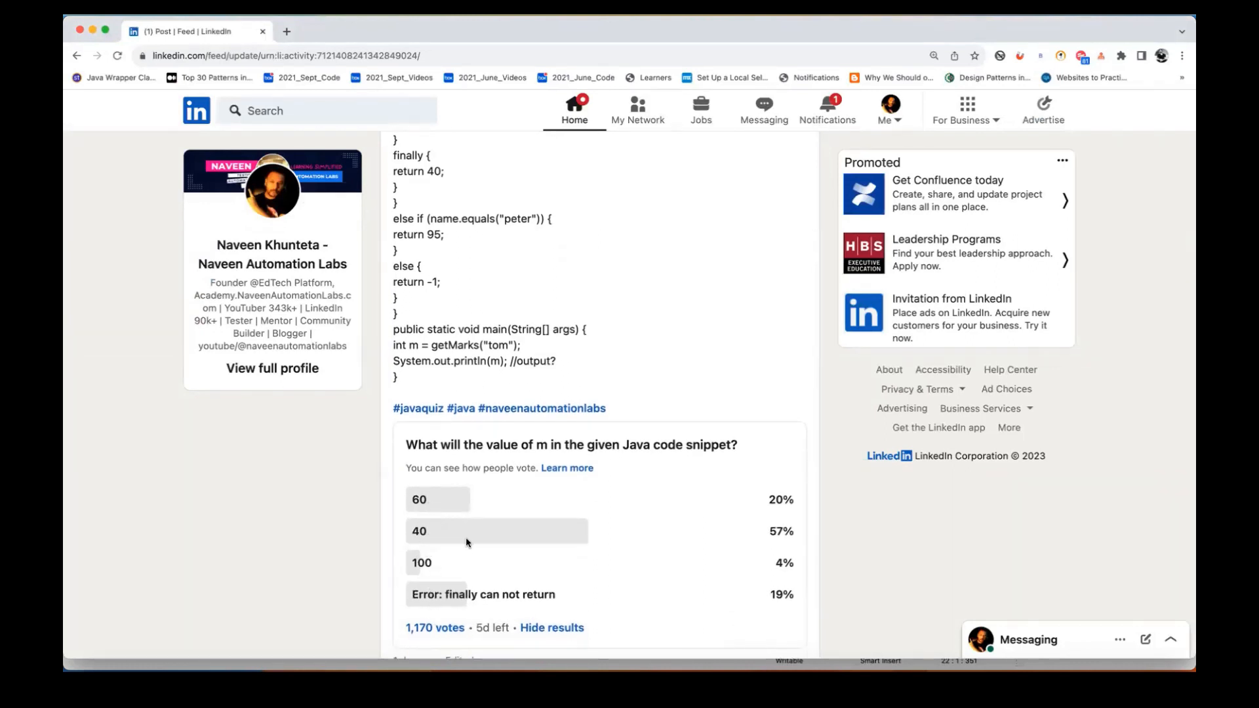
mouse_move(797, 536)
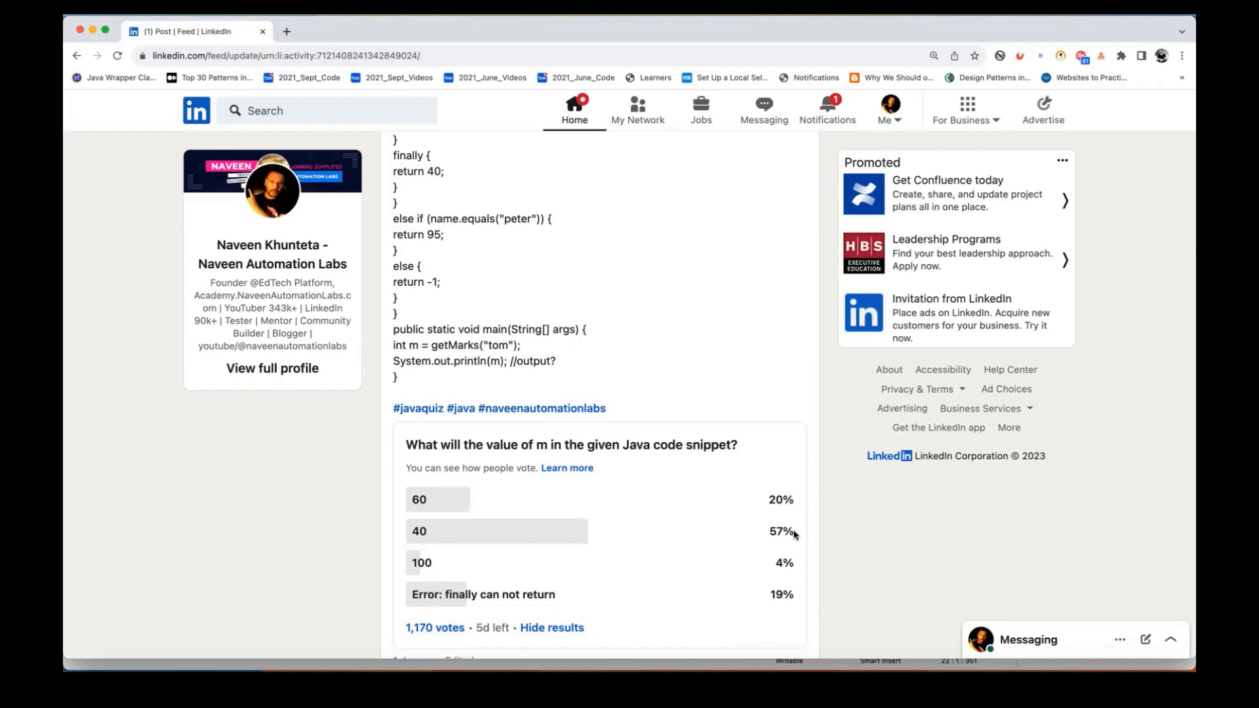
mouse_move(601, 594)
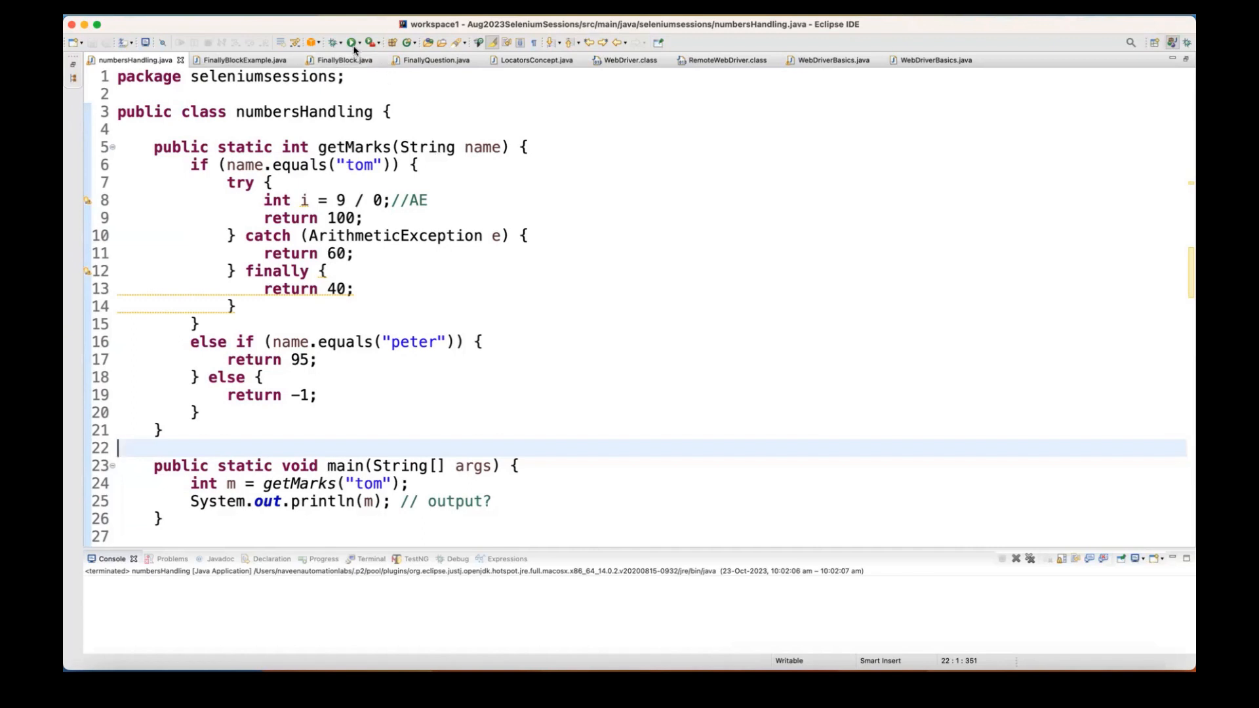
Comment out return 40 in finally and rerun numbersHandling, getting Bye then 60
left_click(353, 42)
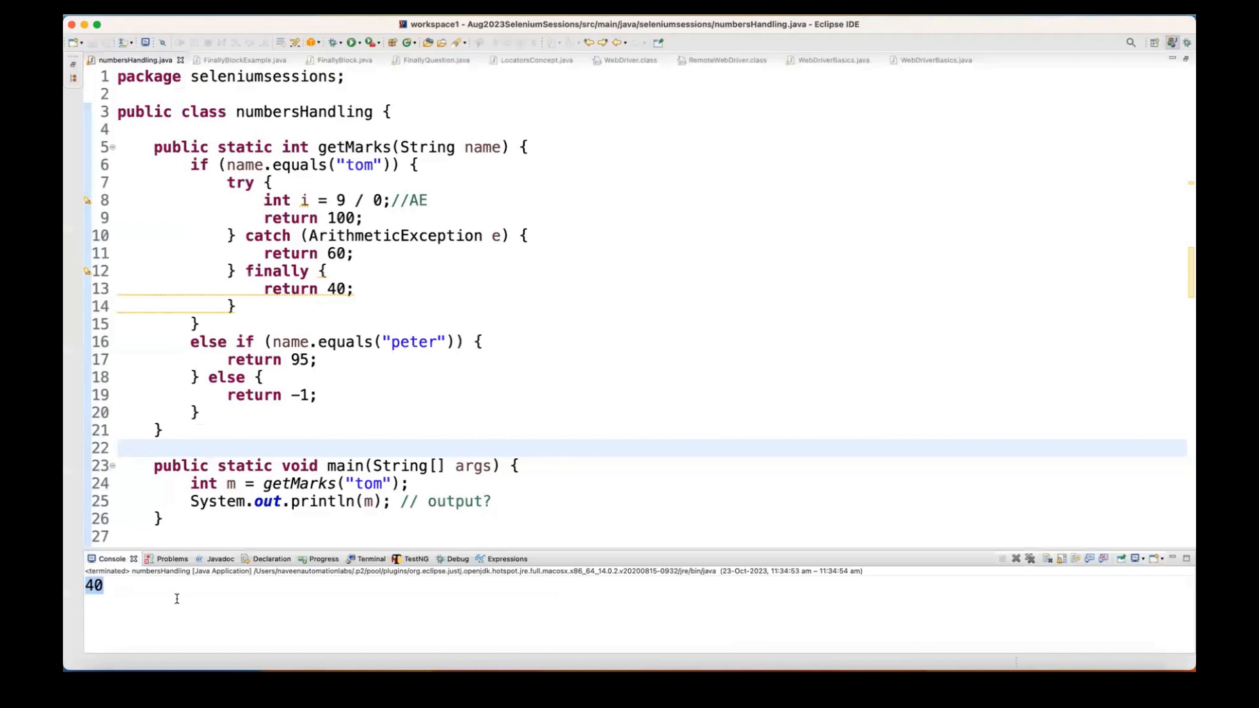
mouse_move(249, 323)
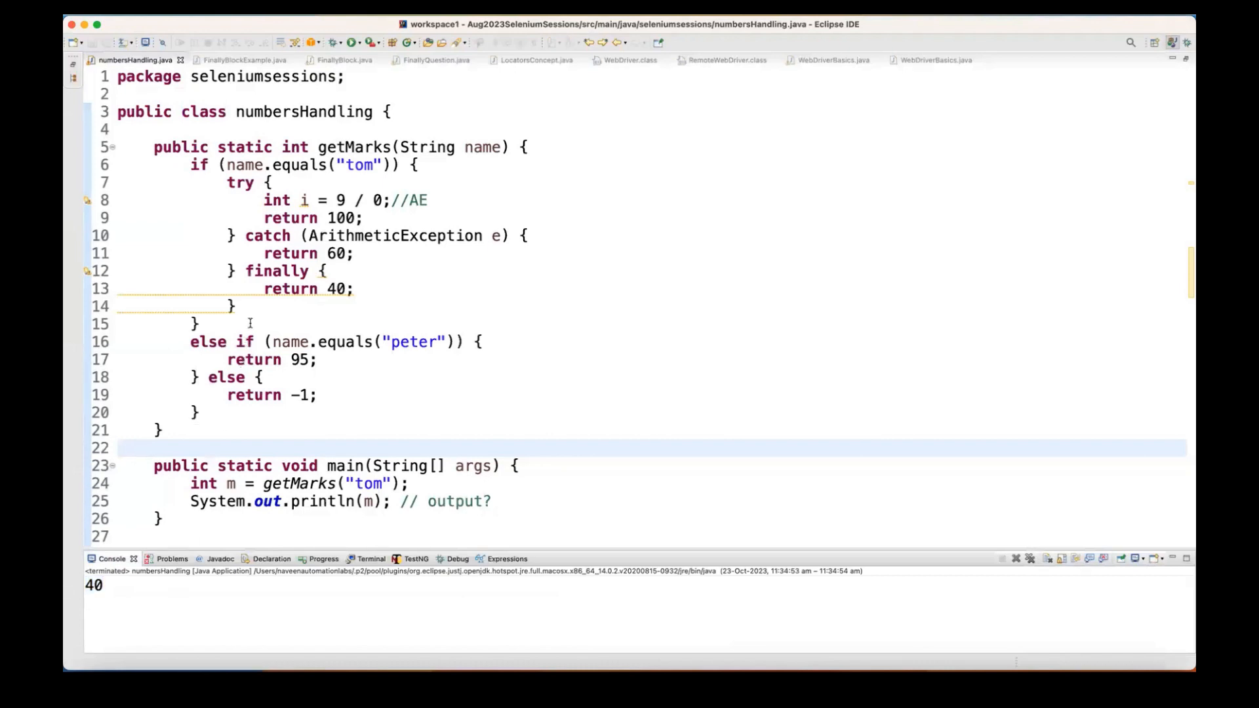
type("/")
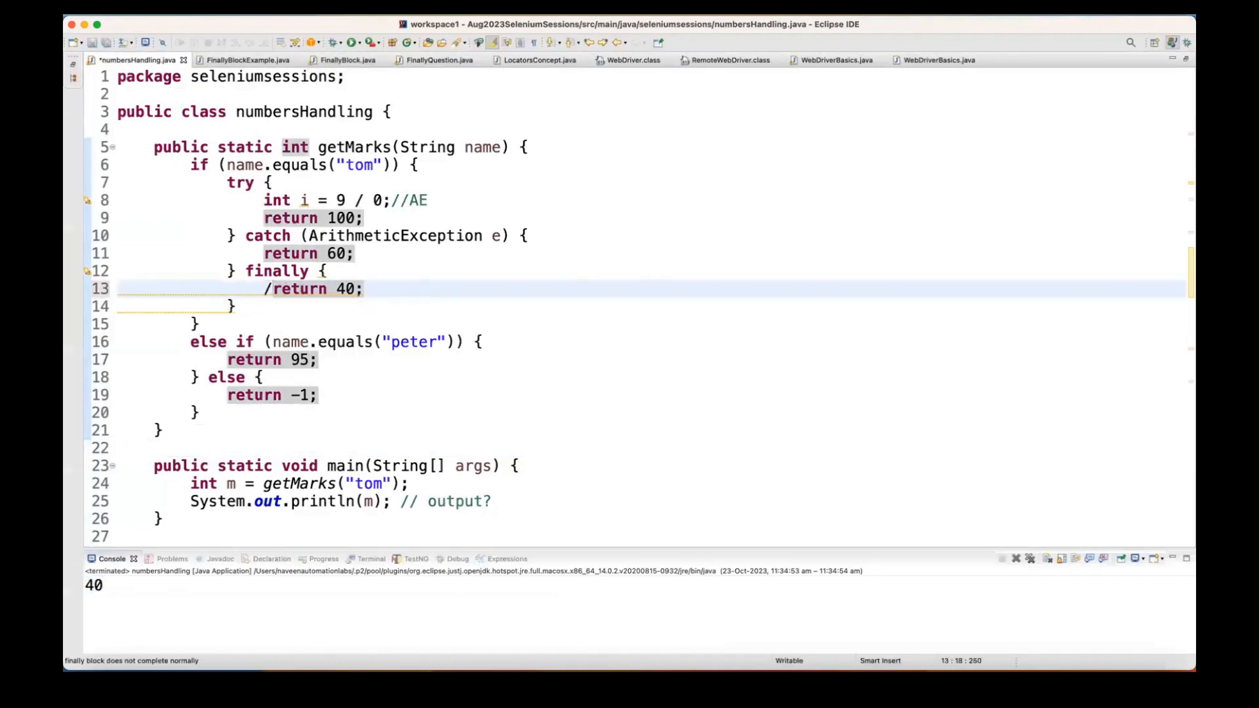
type("/")
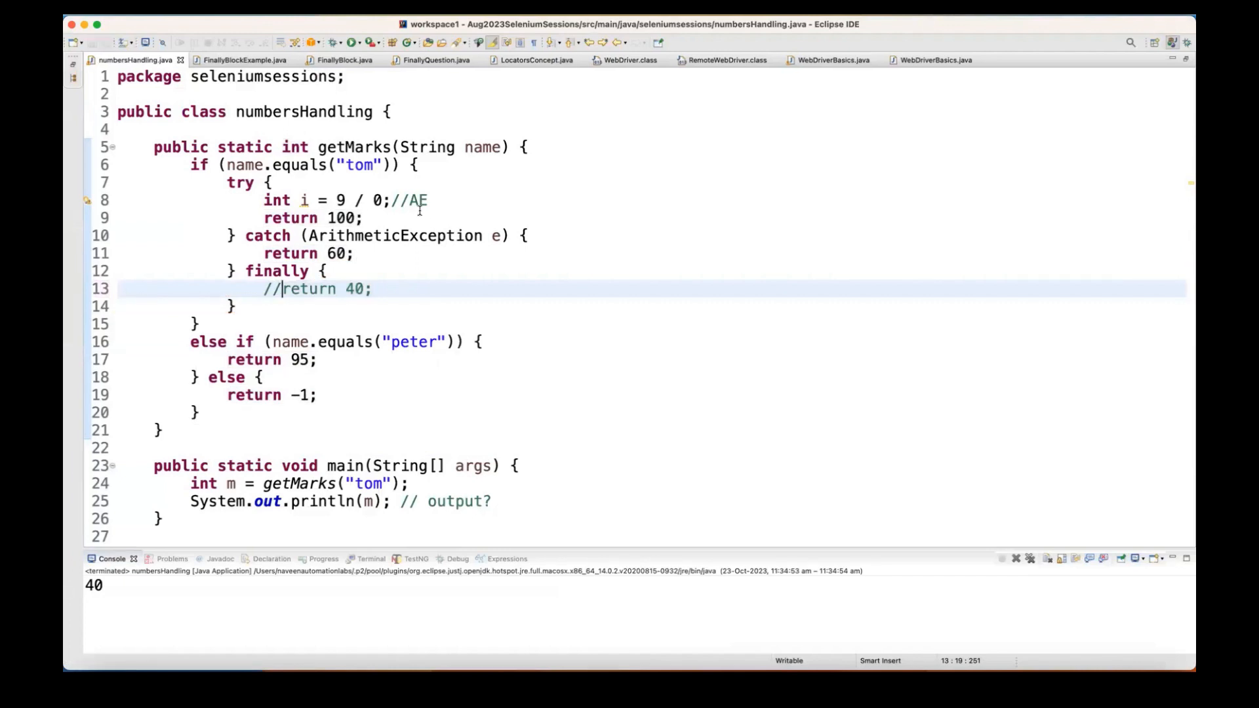
left_click(406, 200)
type("System.out.println(\"Bye\");")
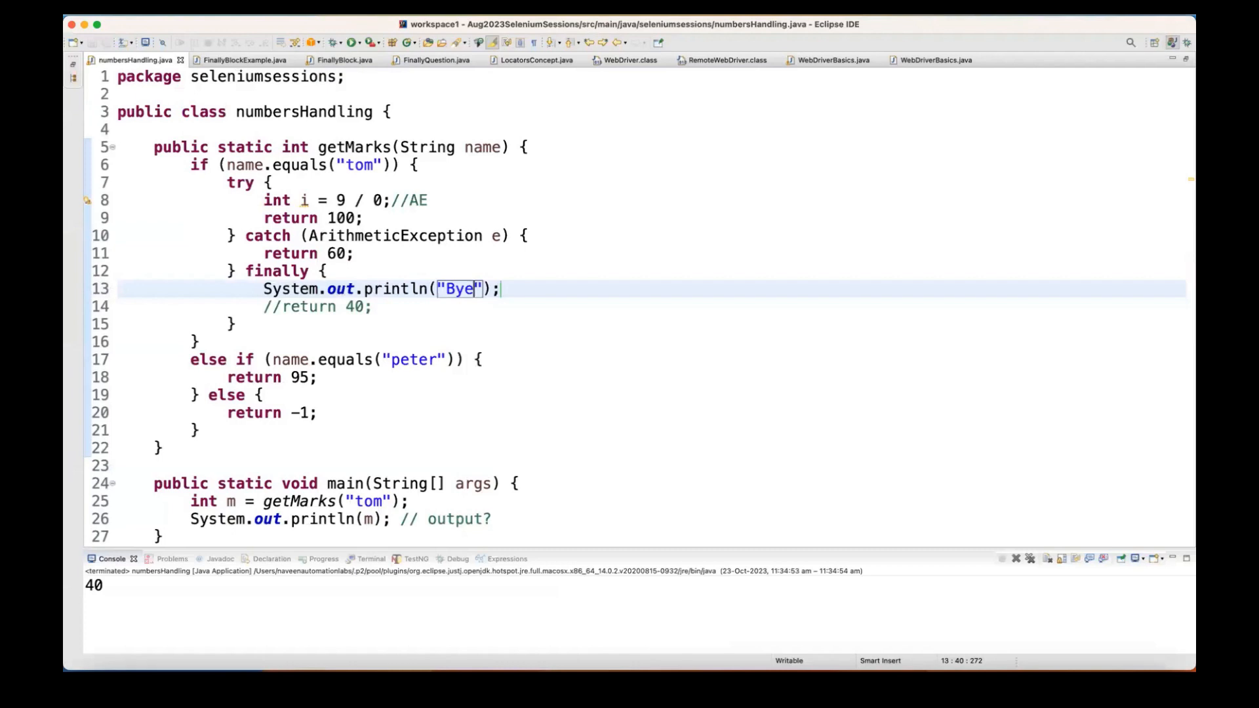
double_click(457, 289)
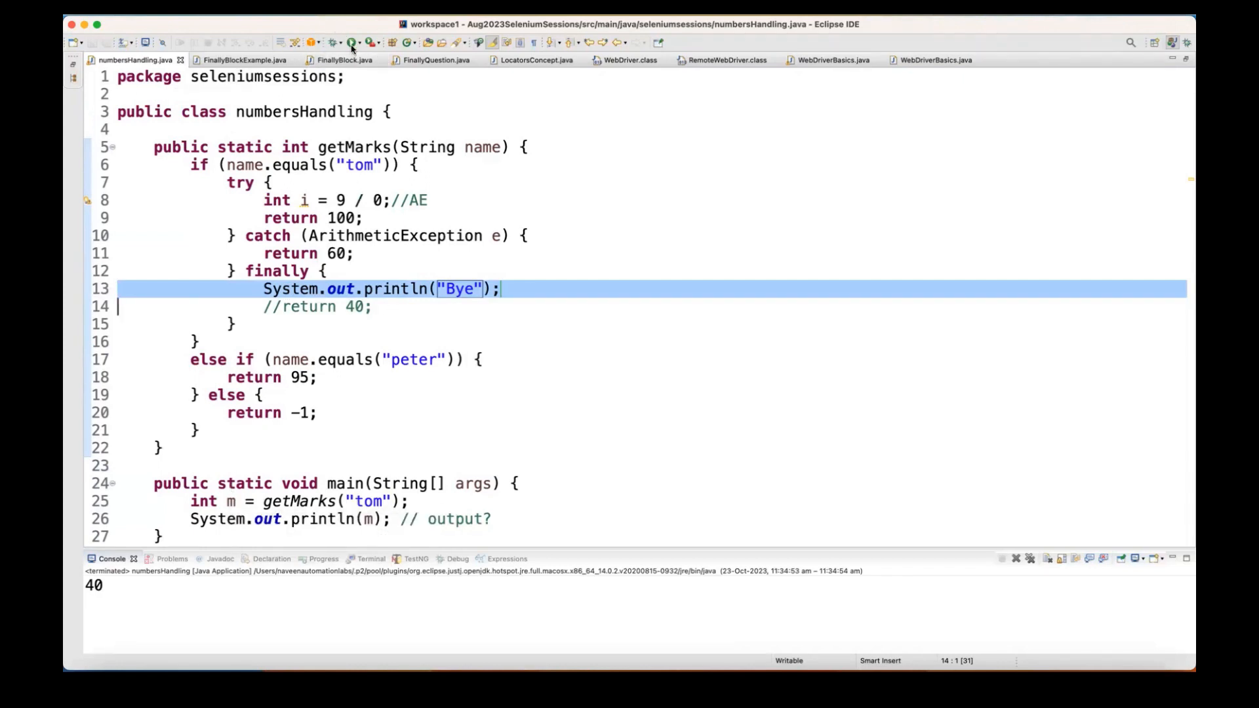
left_click(350, 42)
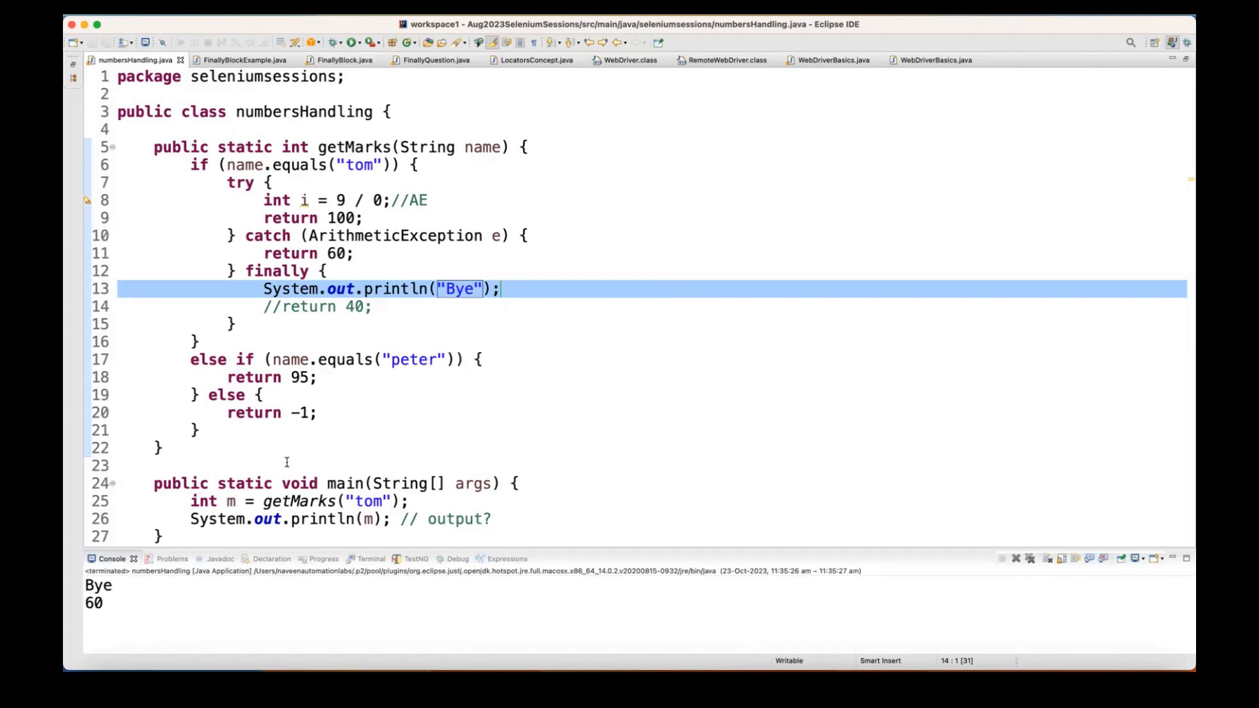
mouse_move(347, 326)
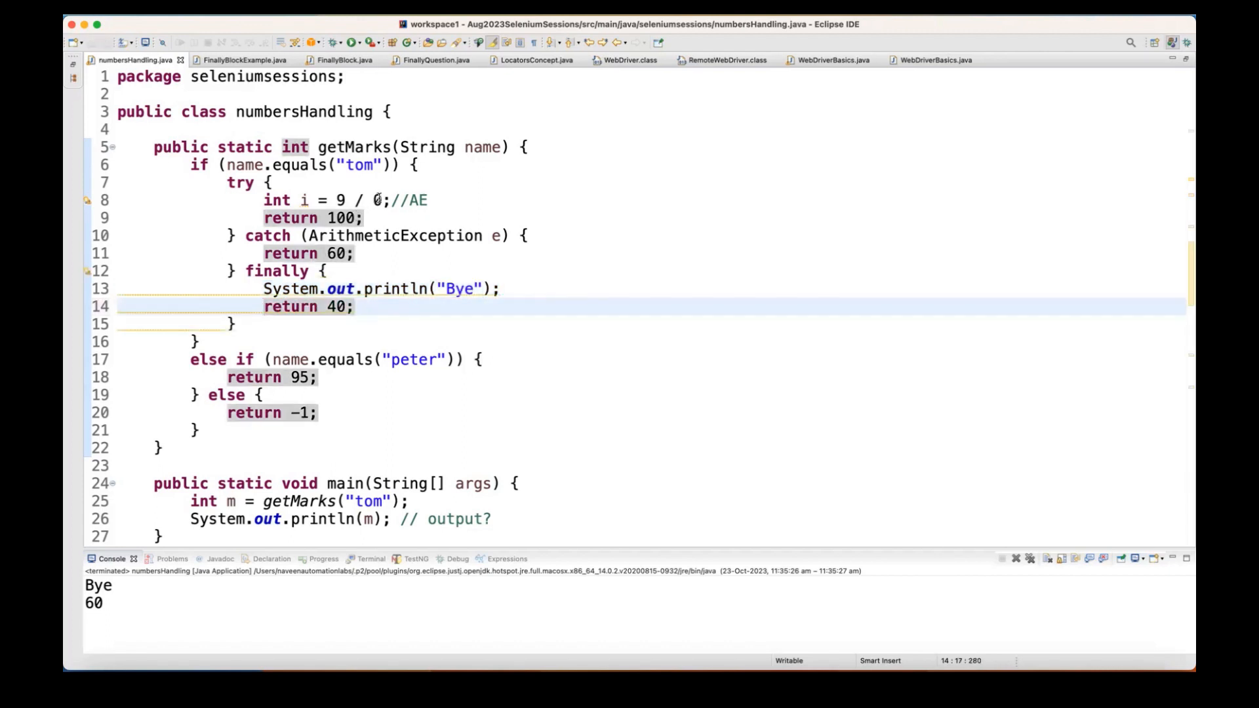
Change the division to 9 / 3 with a //3 comment, restoring return 40
type("3")
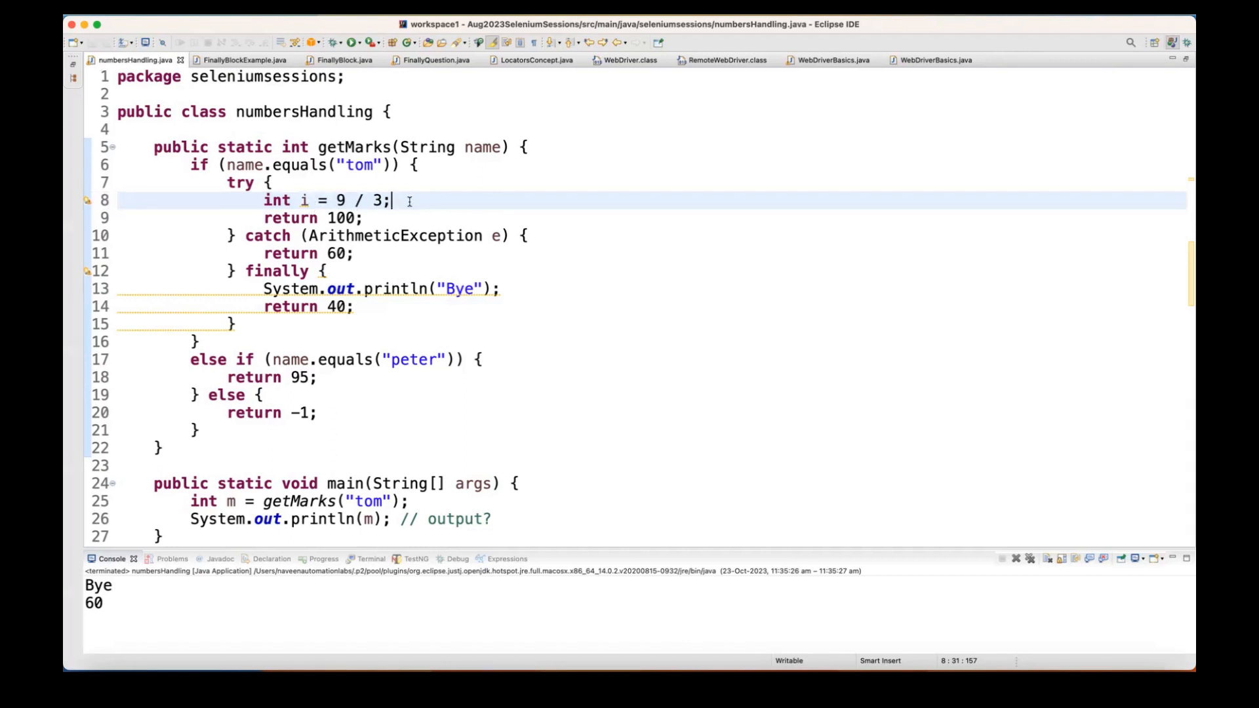
type("//3")
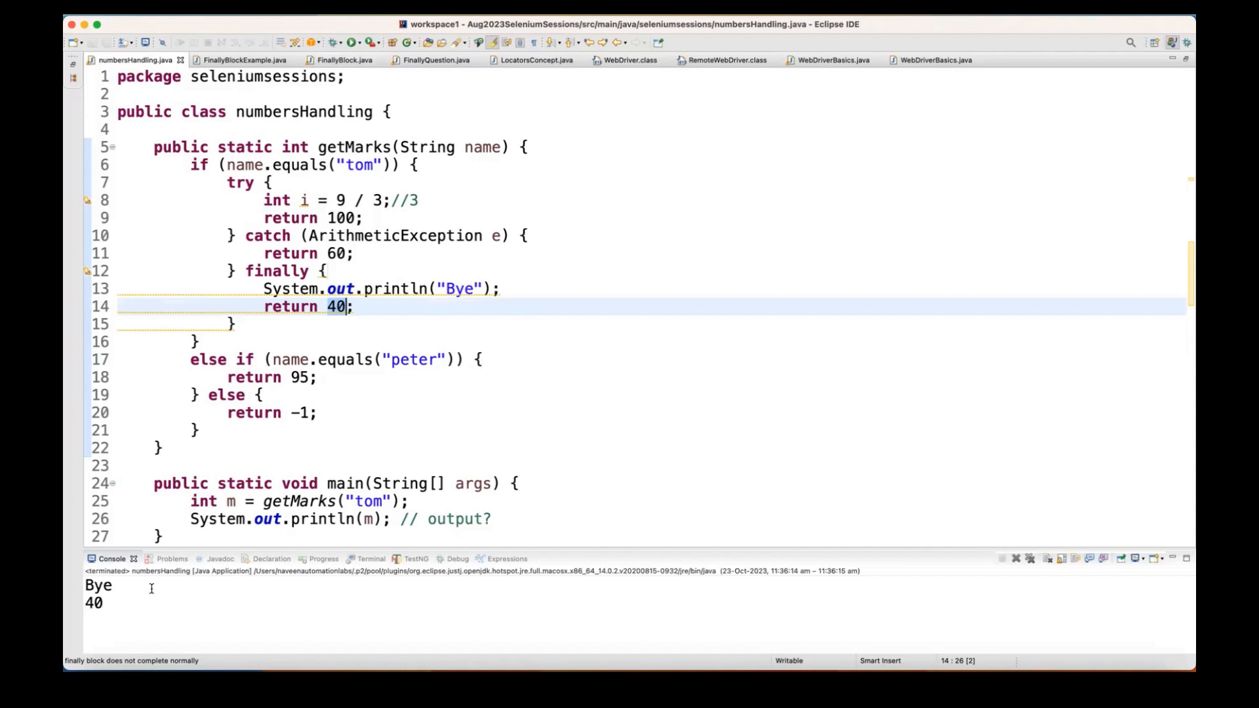
mouse_move(570, 293)
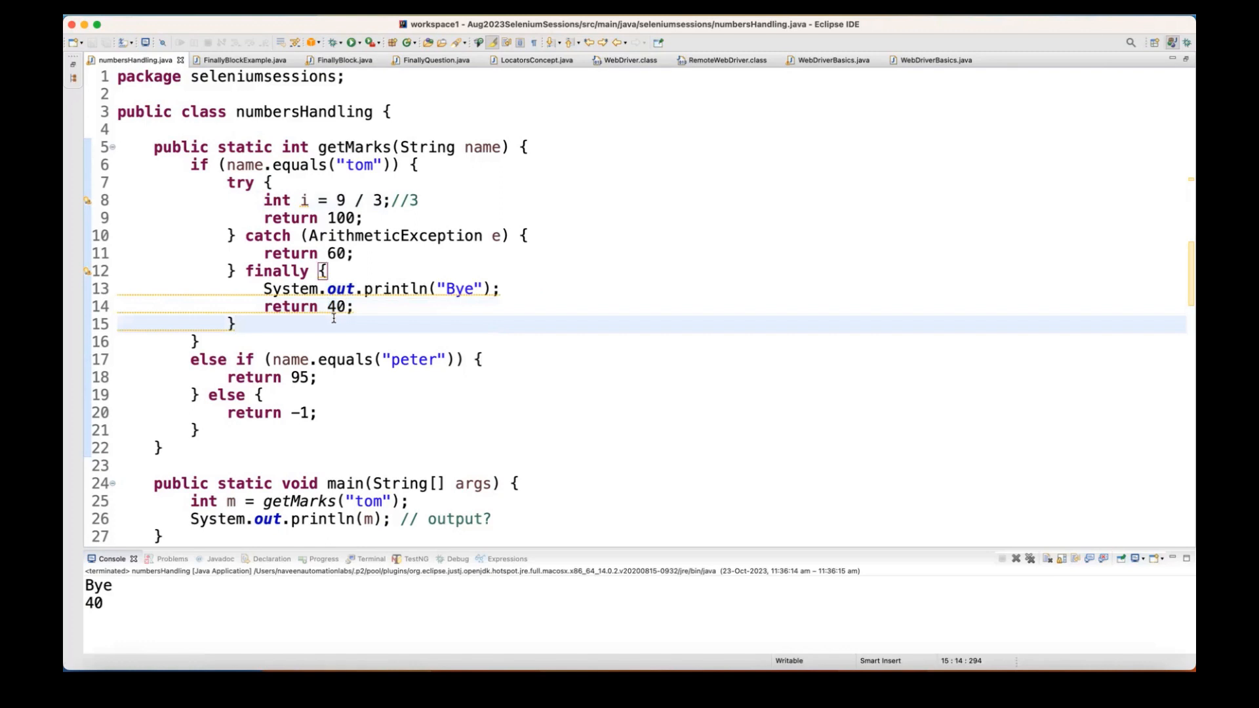
Change line 8 back to 9 / 0 with the //AE comment
left_click(423, 200)
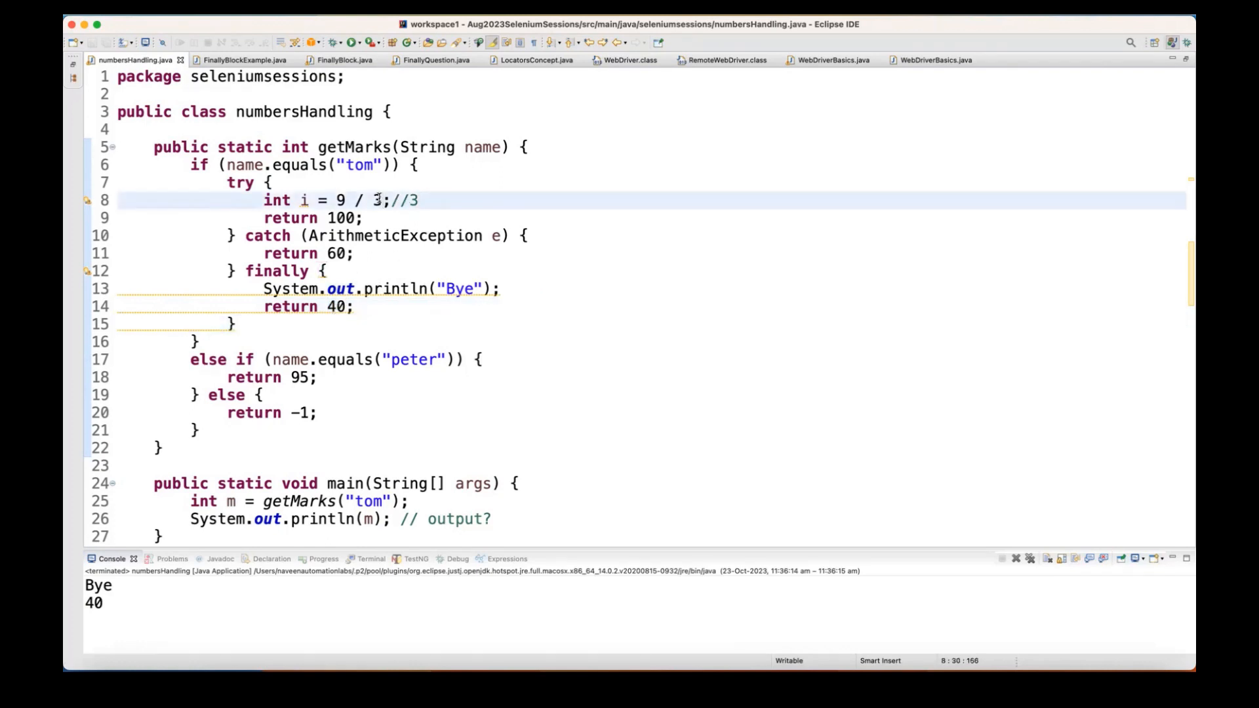
type("0")
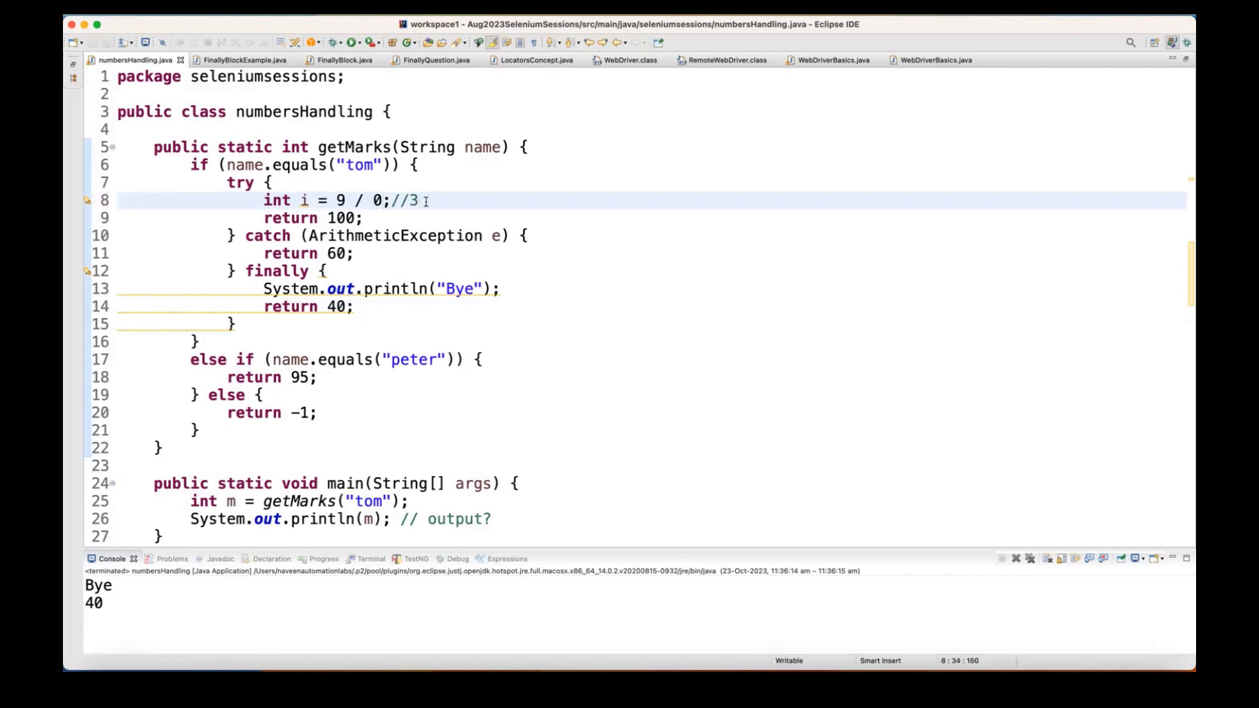
type("AE")
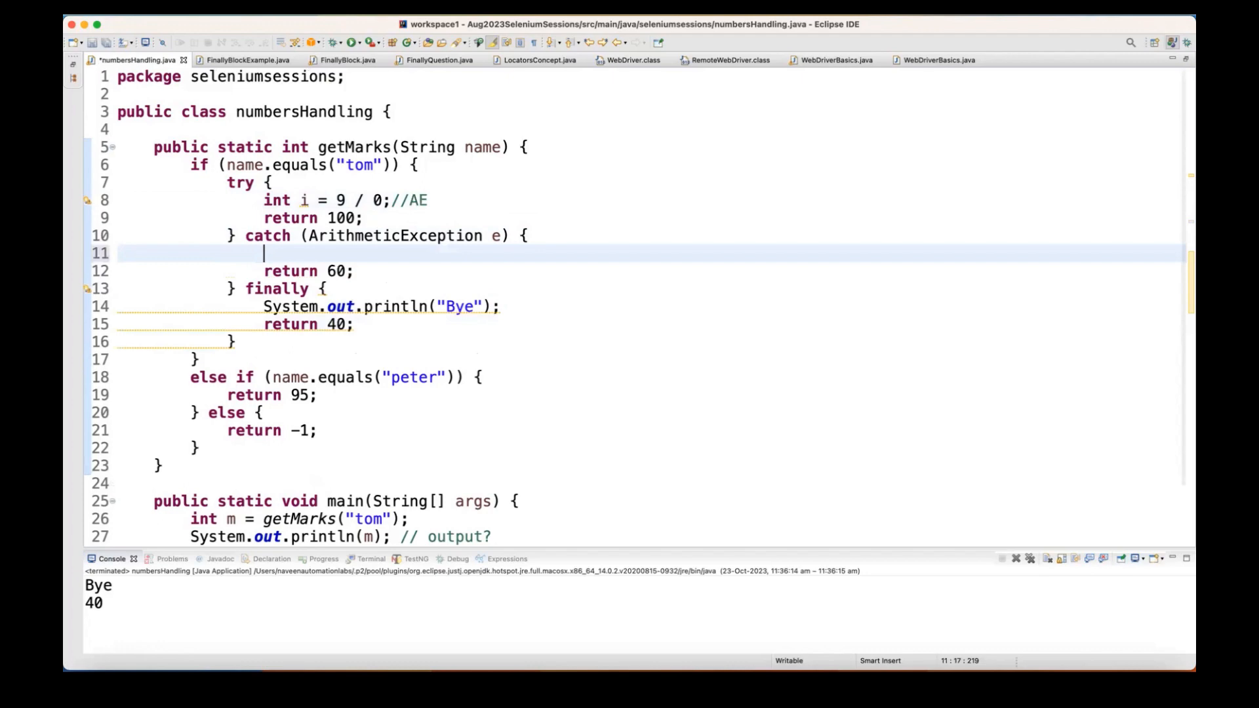
Insert System.exit(1); //exit JVM into the catch block
type("Syste")
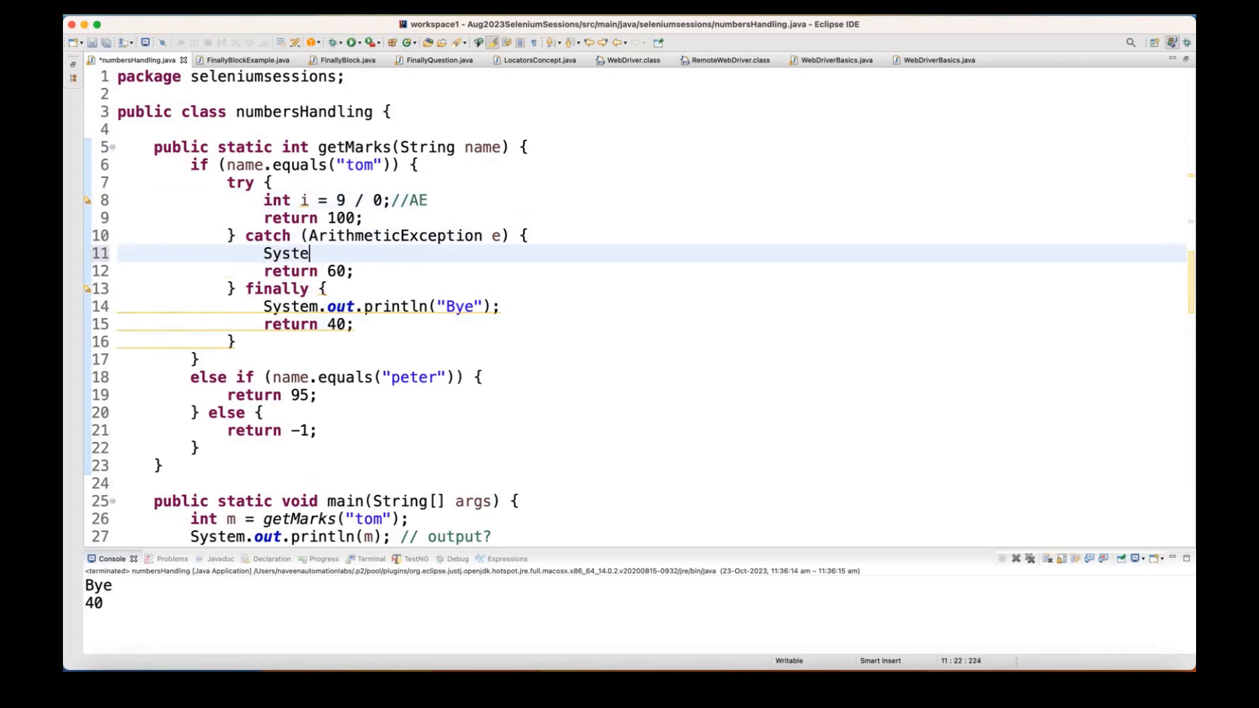
type("m.exit(1);")
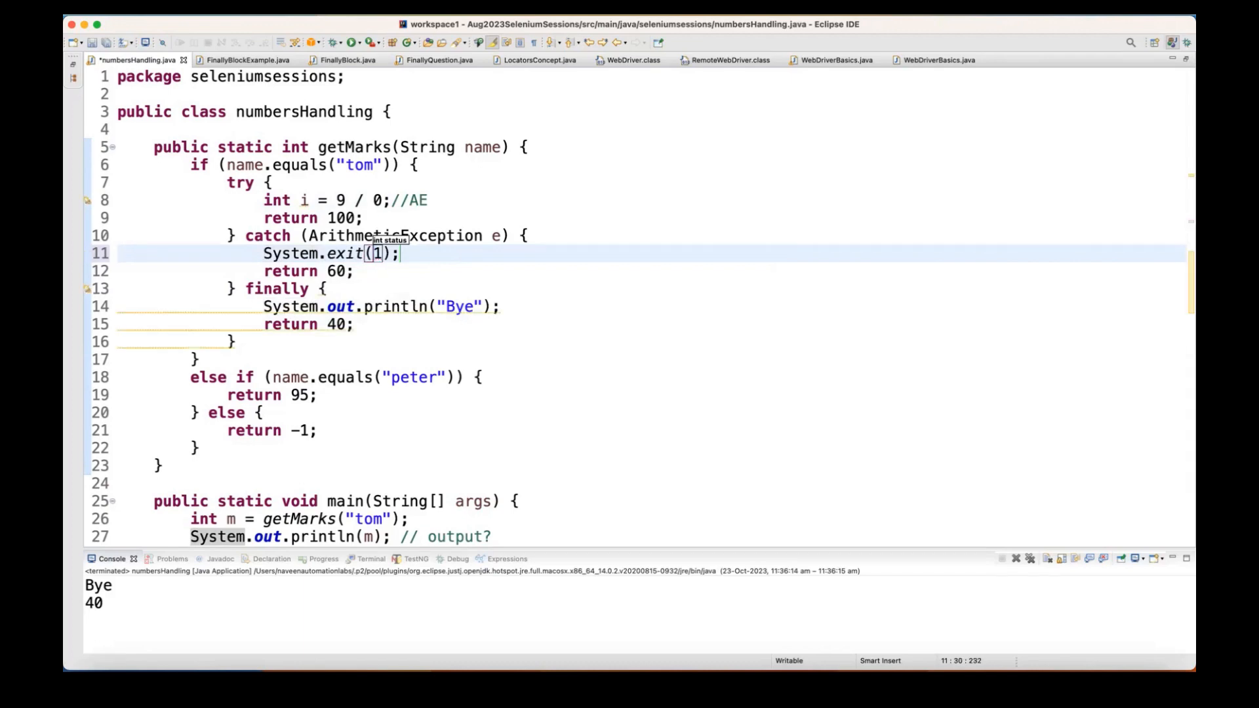
type("//exit")
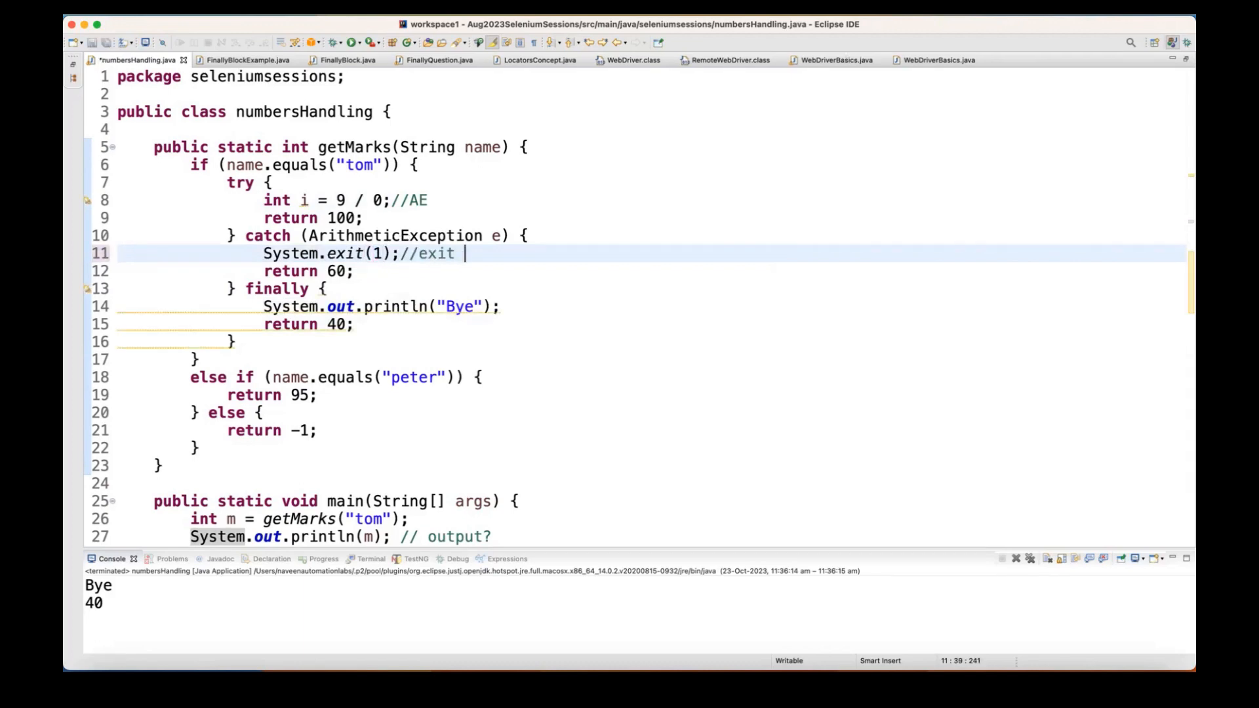
type("JVM")
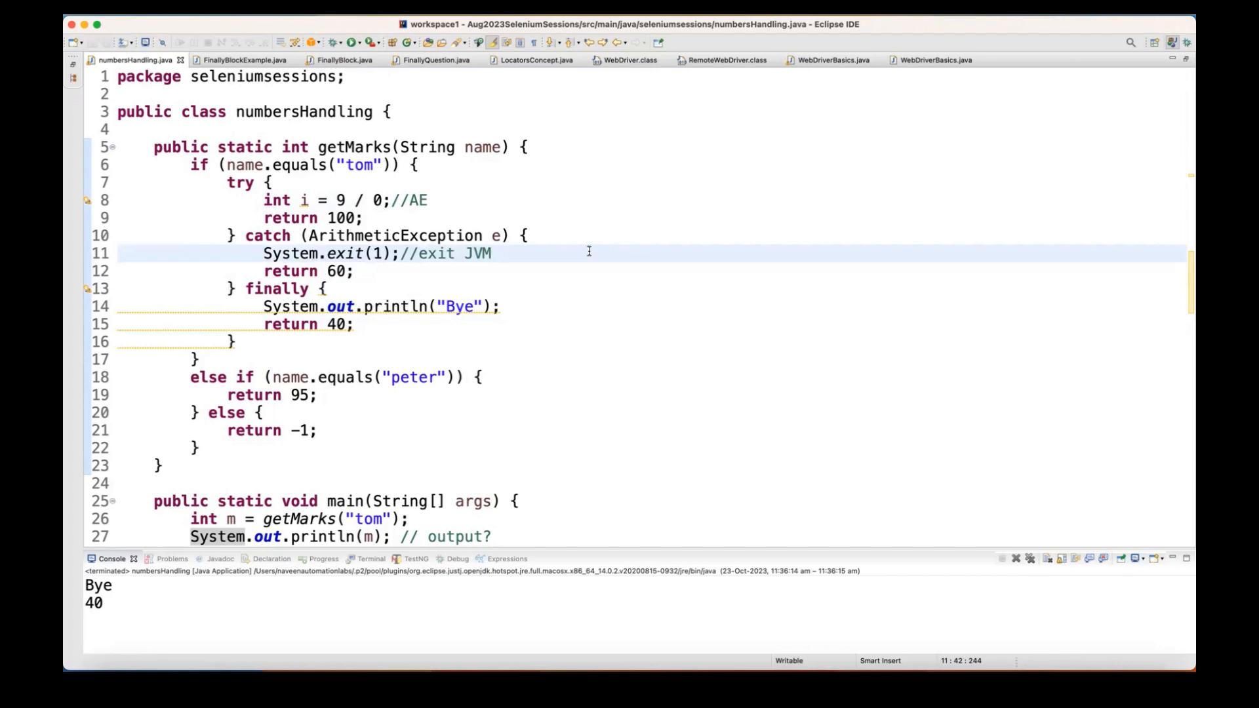
mouse_move(654, 301)
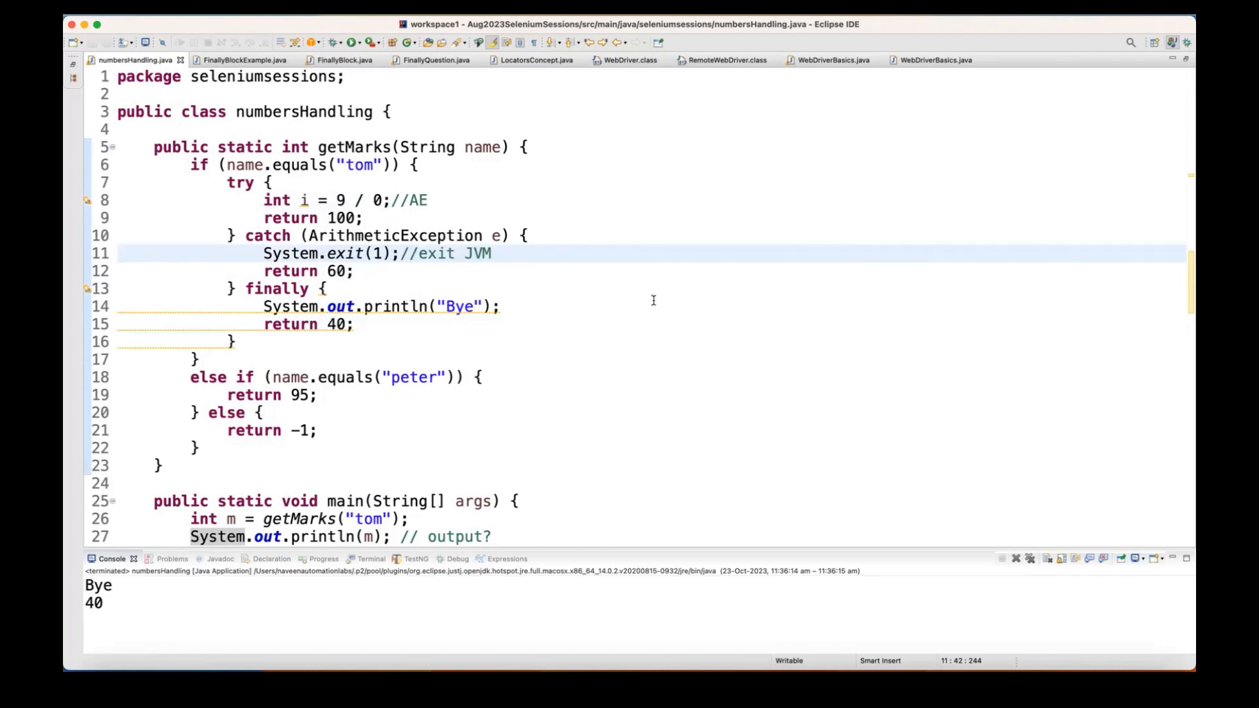
mouse_move(499, 271)
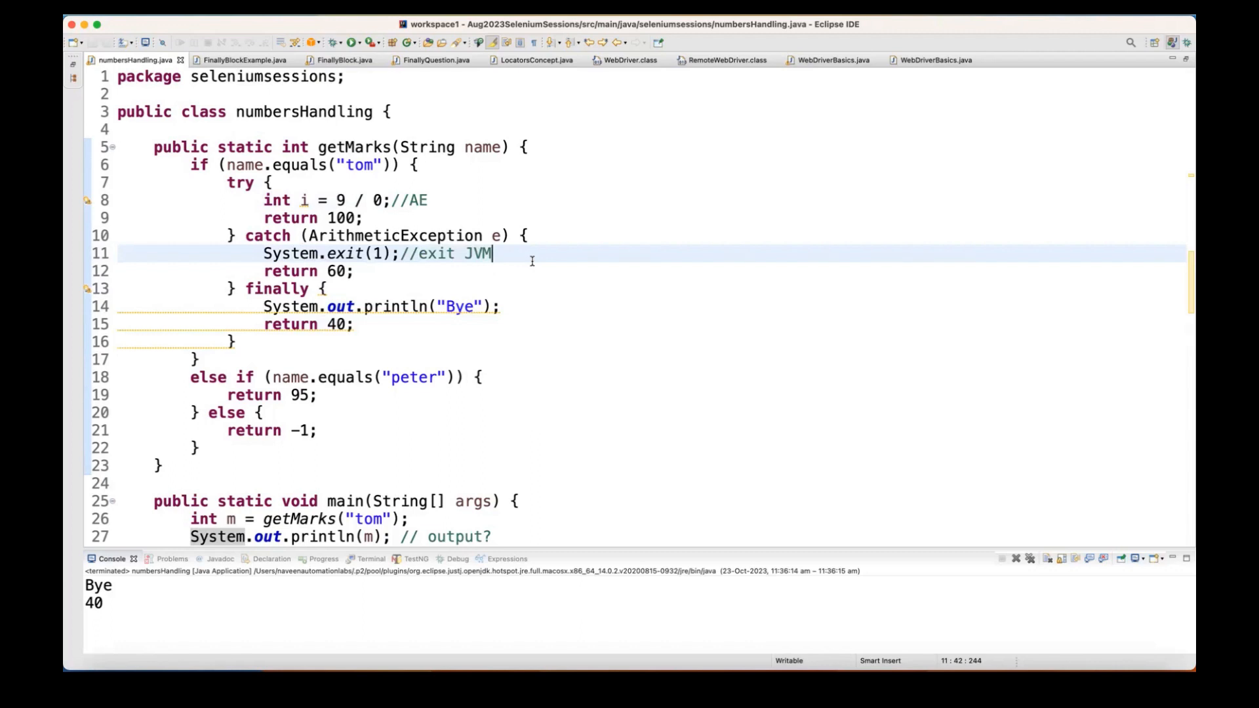
mouse_move(576, 267)
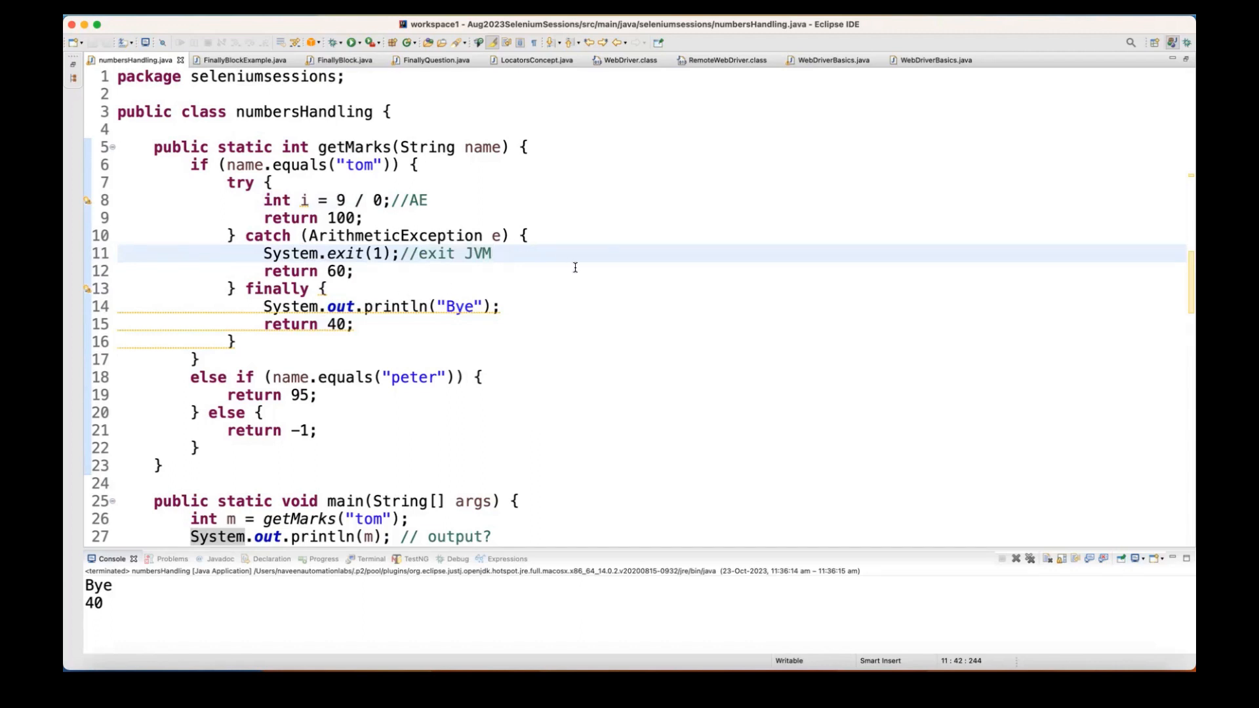
mouse_move(543, 231)
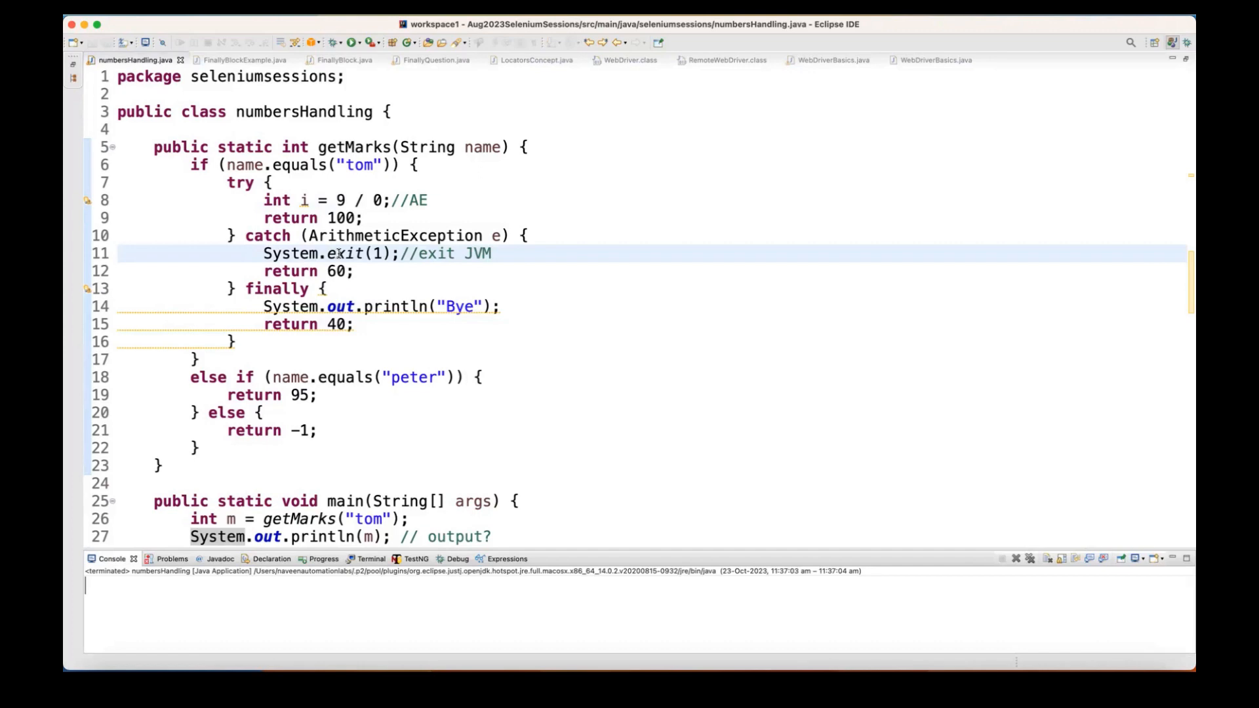
mouse_move(345, 253)
type("System.out.println();")
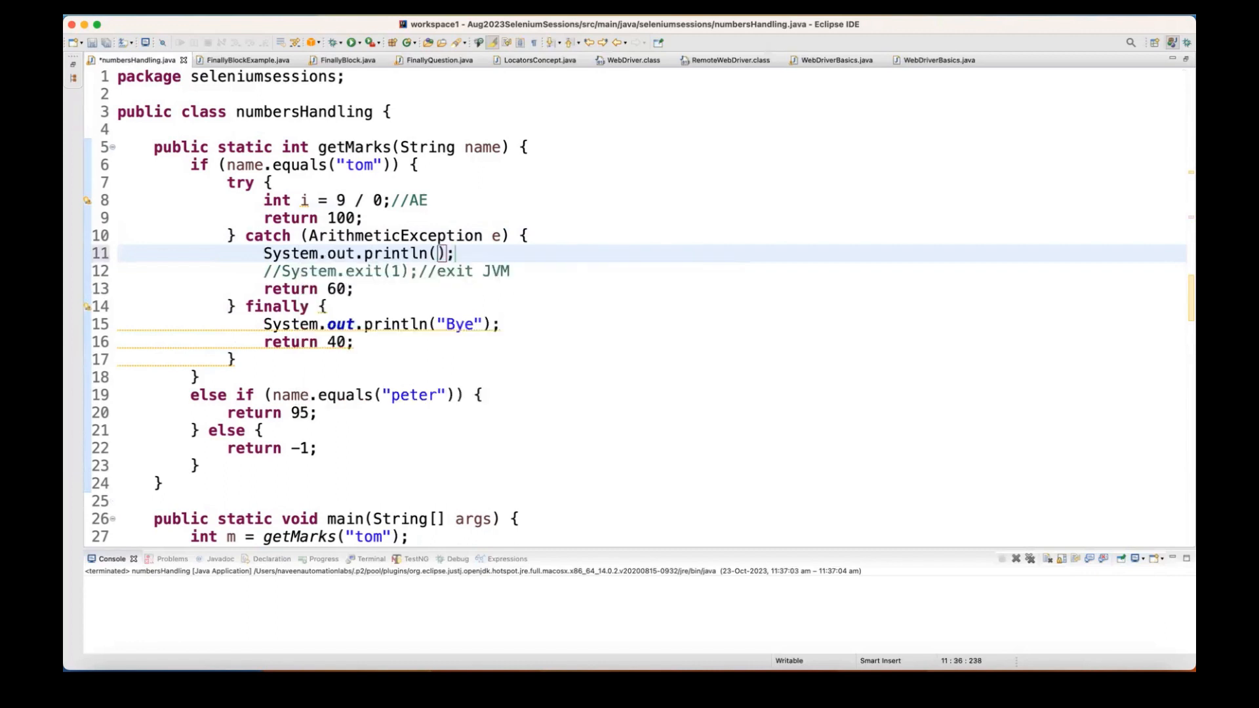
Print "AE is coming..." in the catch block, run it, and compare against the LinkedIn poll
type("\"AE \"")
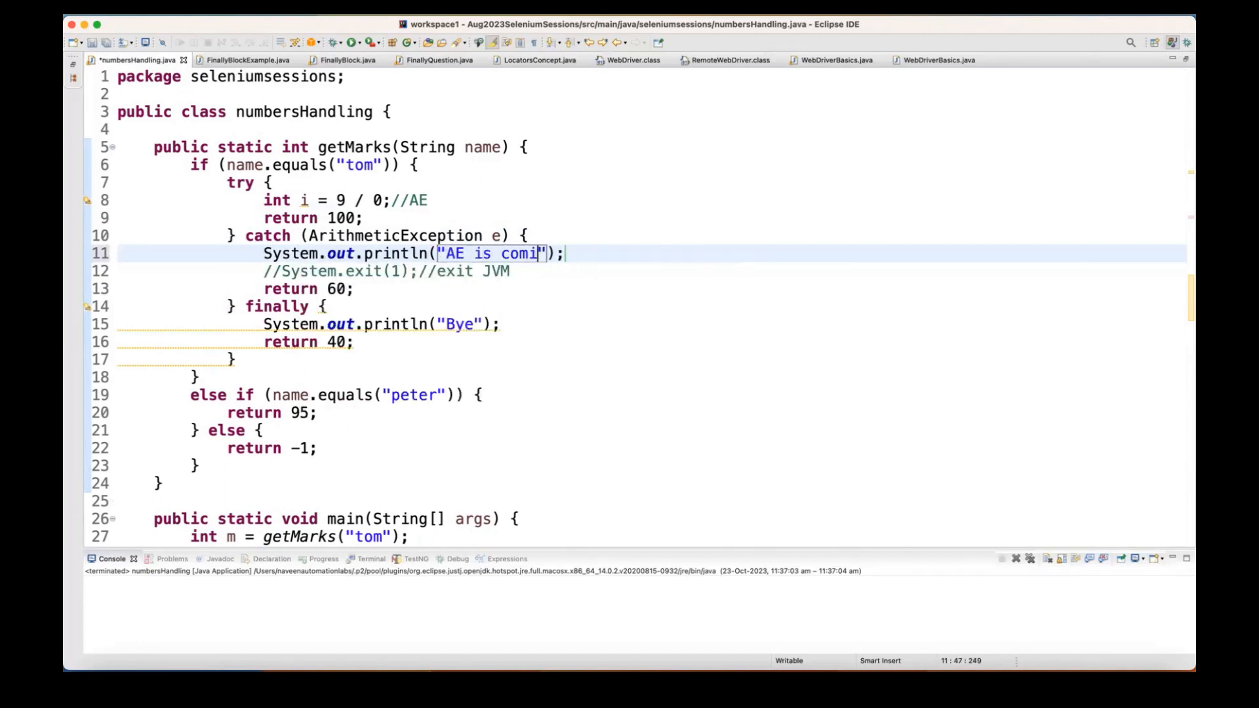
type("ng...")
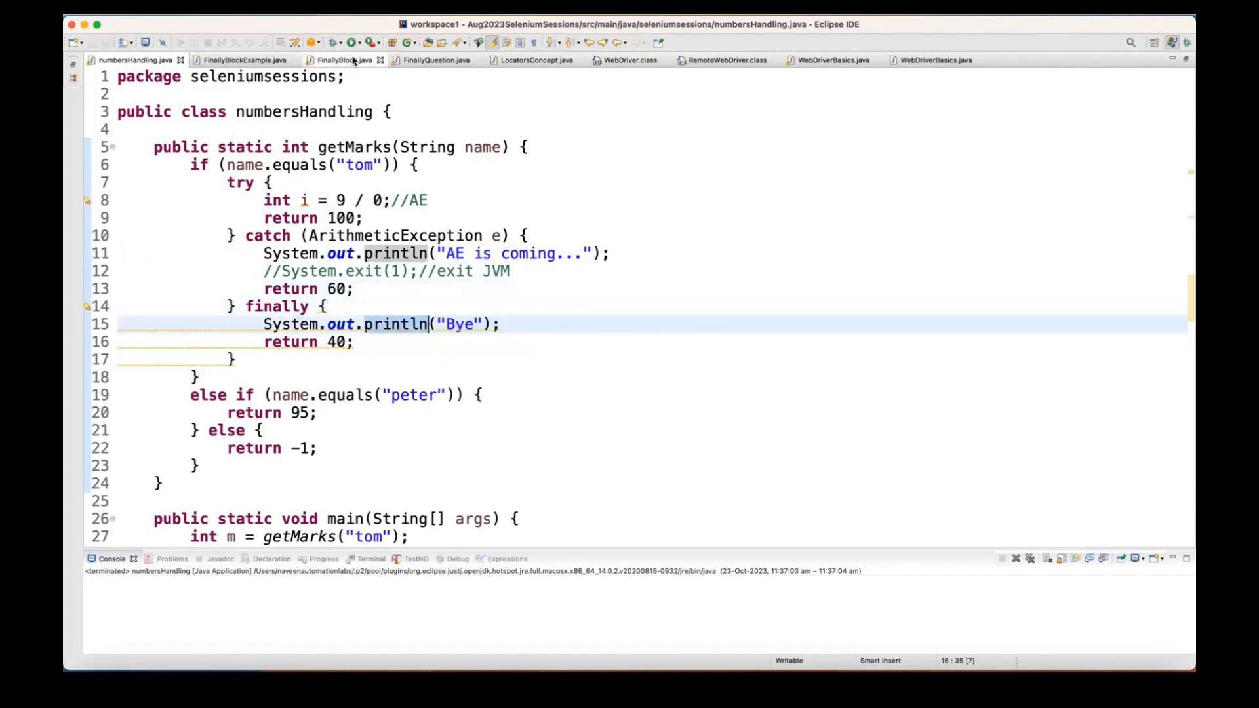
left_click(352, 41)
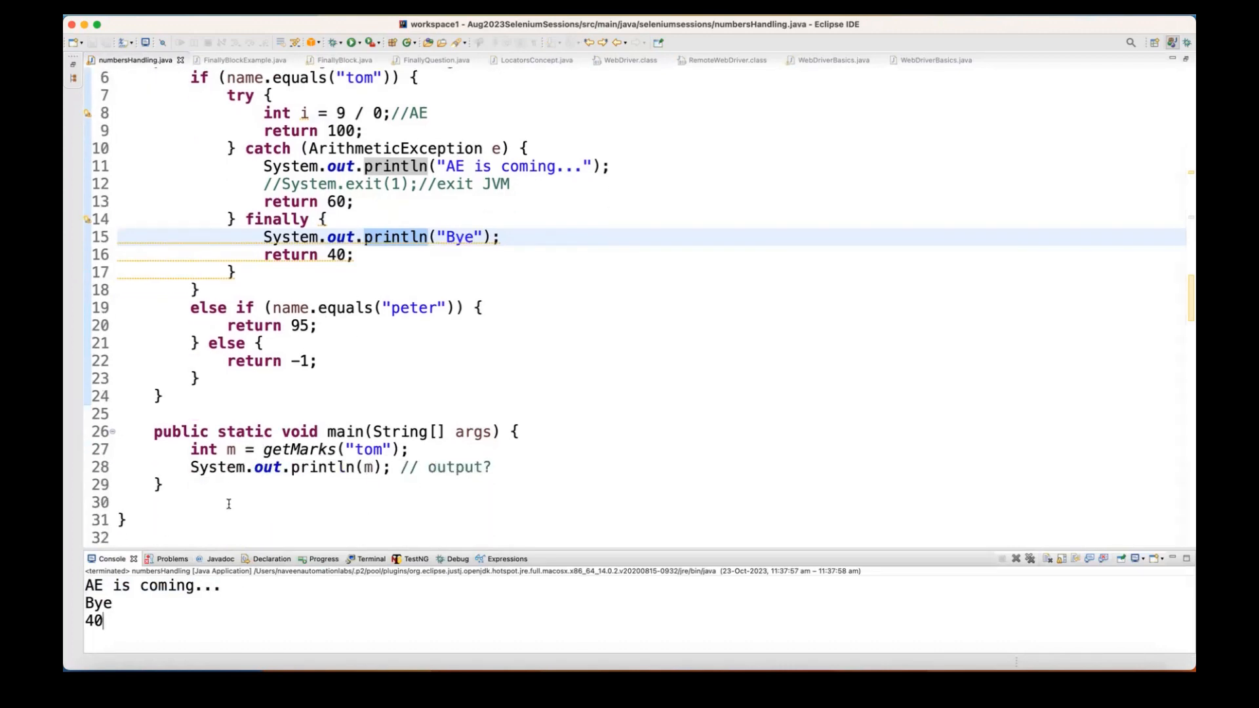
left_click(237, 272)
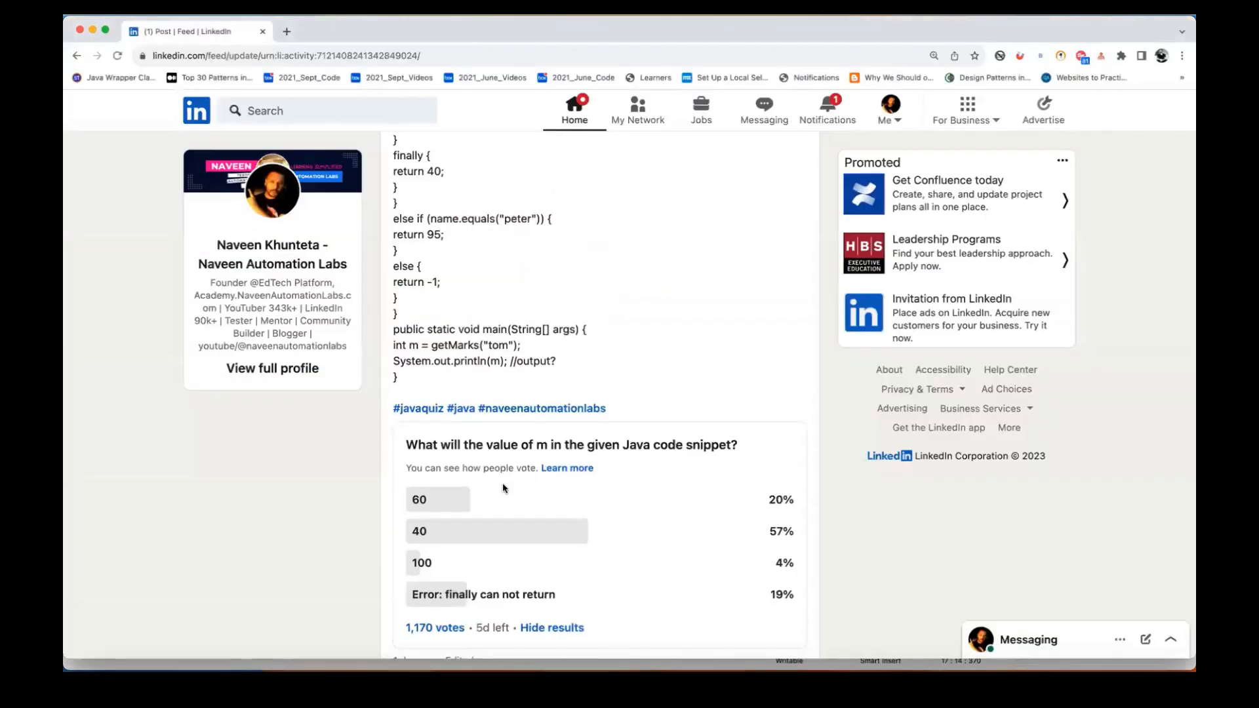
mouse_move(512, 257)
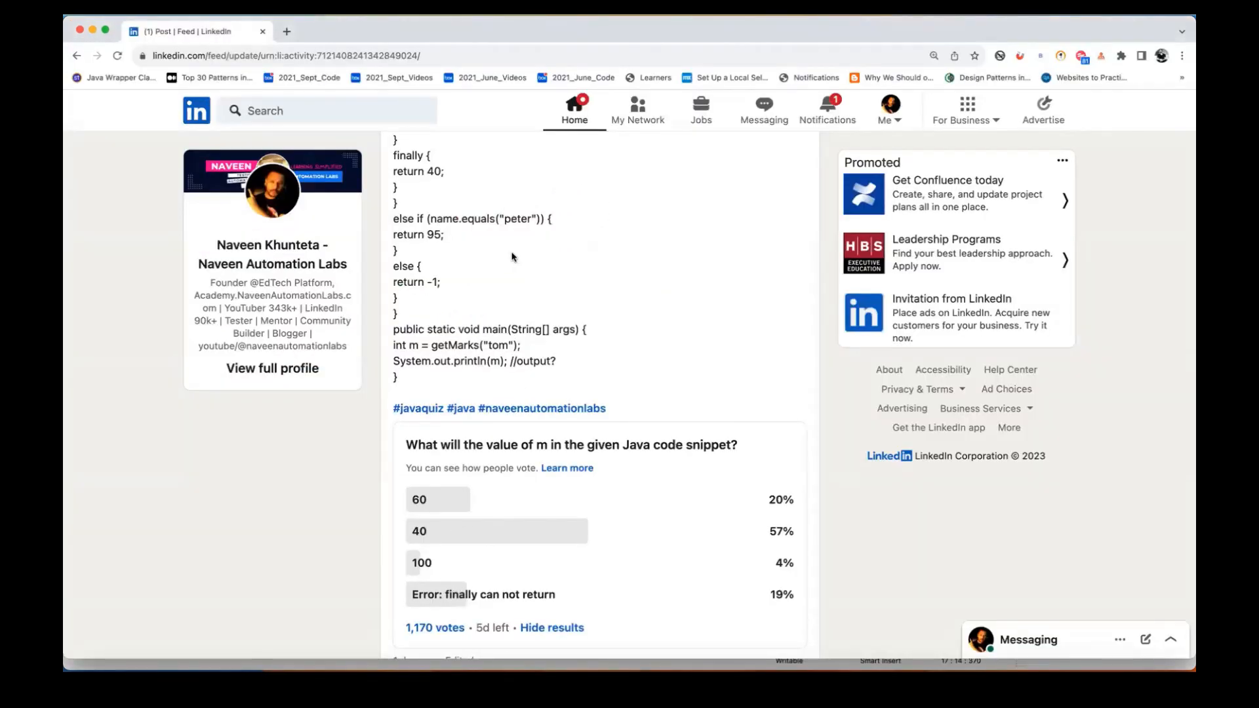